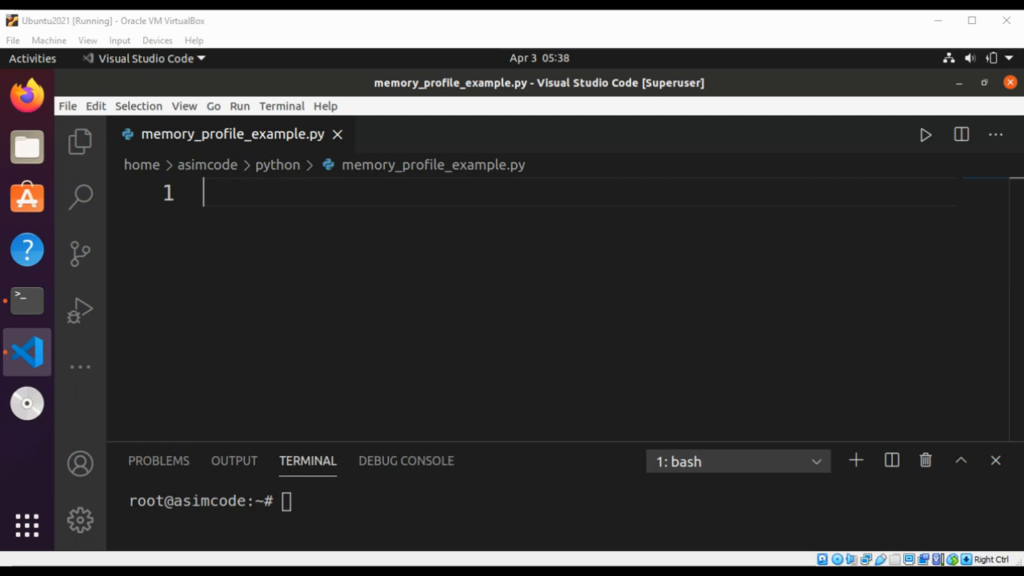
mouse_move(570, 37)
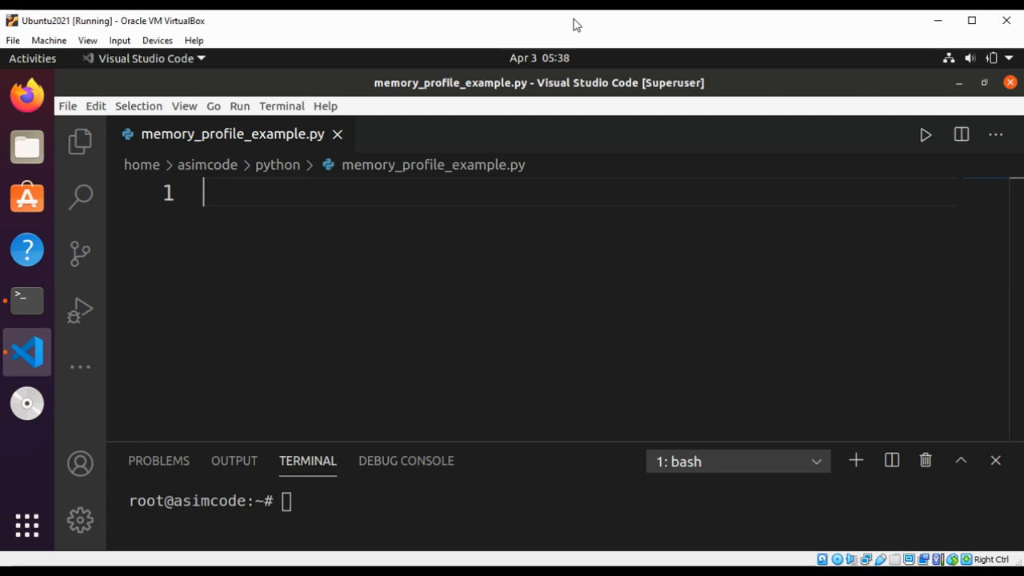
mouse_move(518, 435)
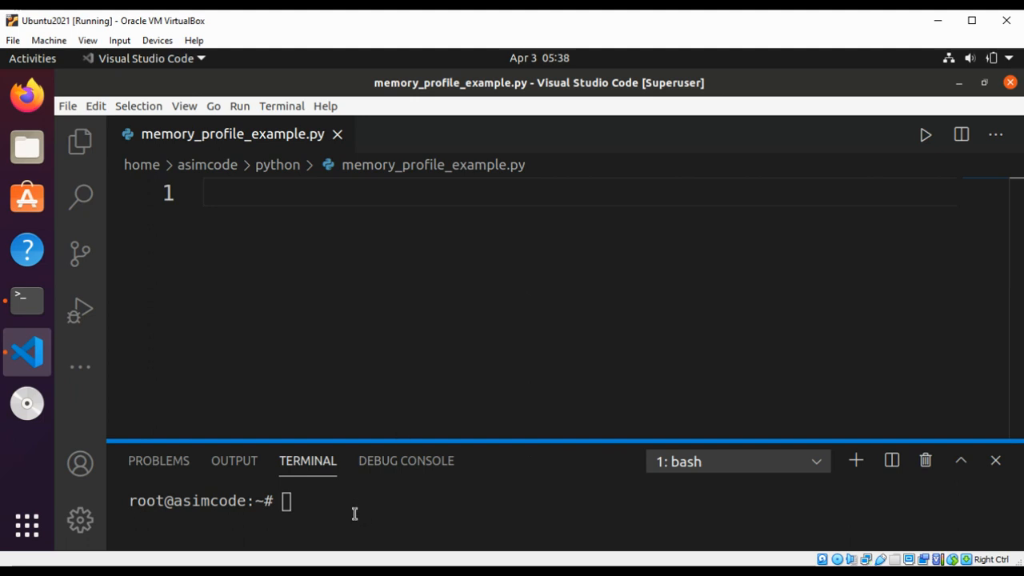
- Run pip3 install memory_profiler in the integrated terminal
type("p")
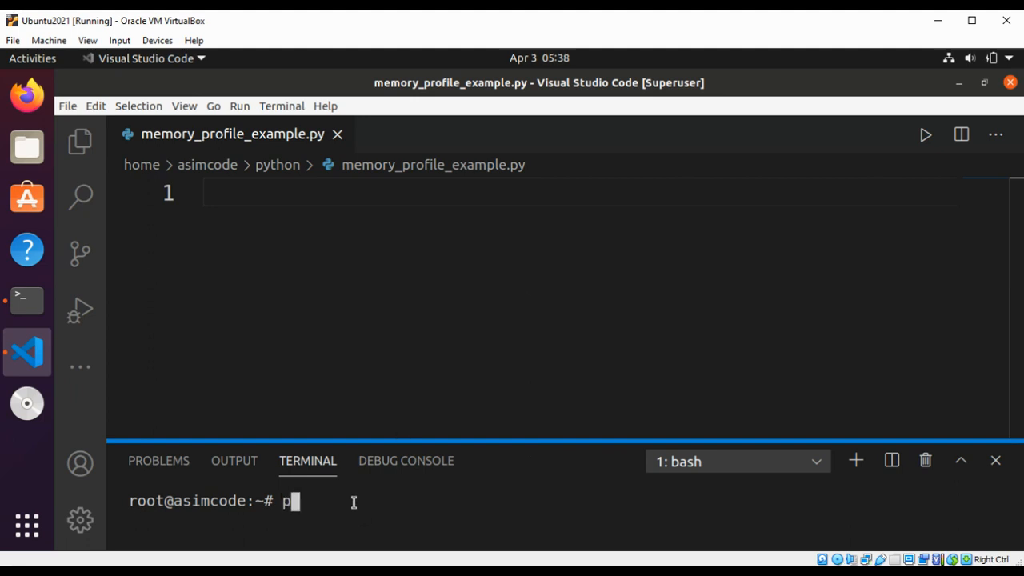
type("i")
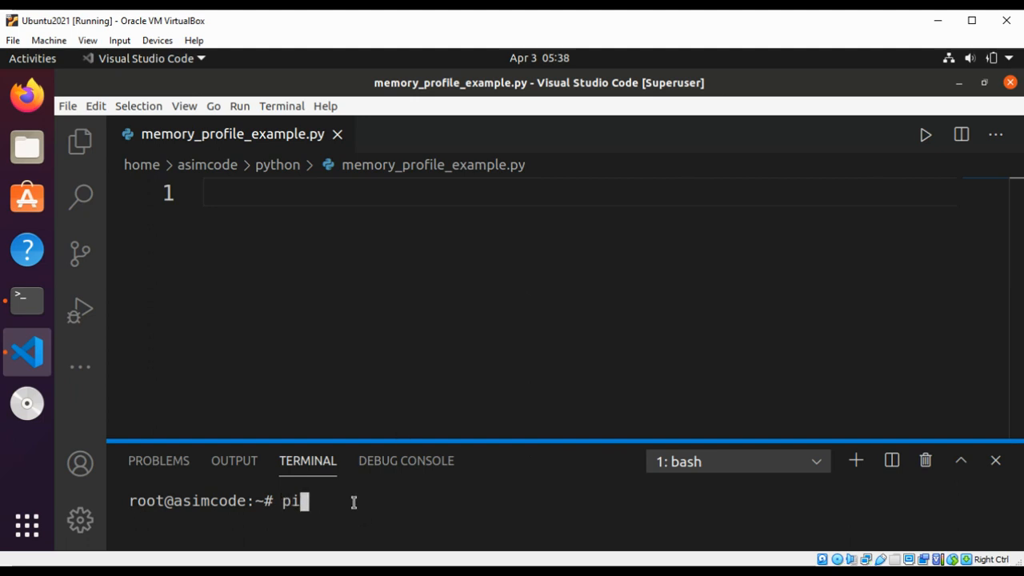
type("p3")
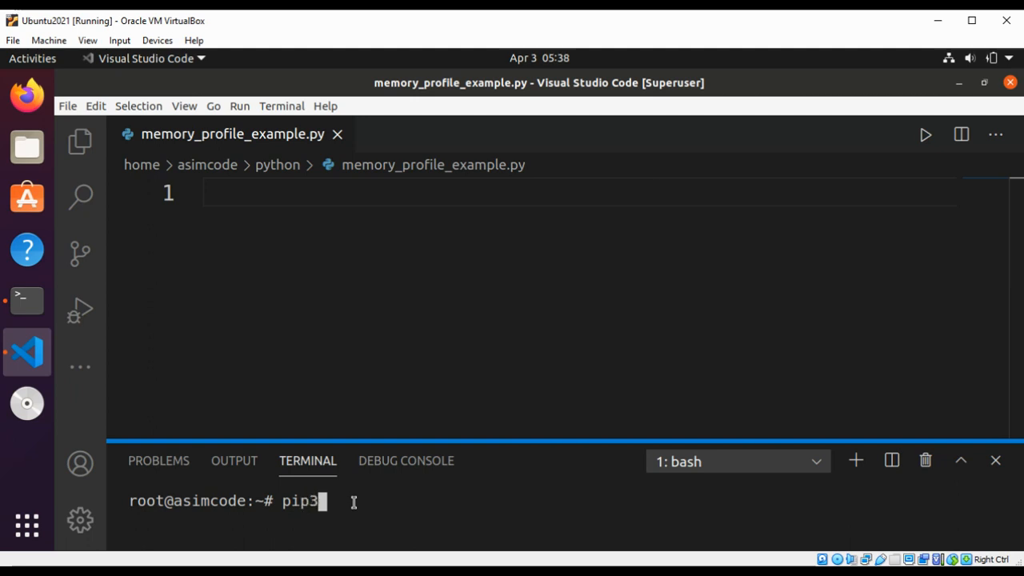
type("install")
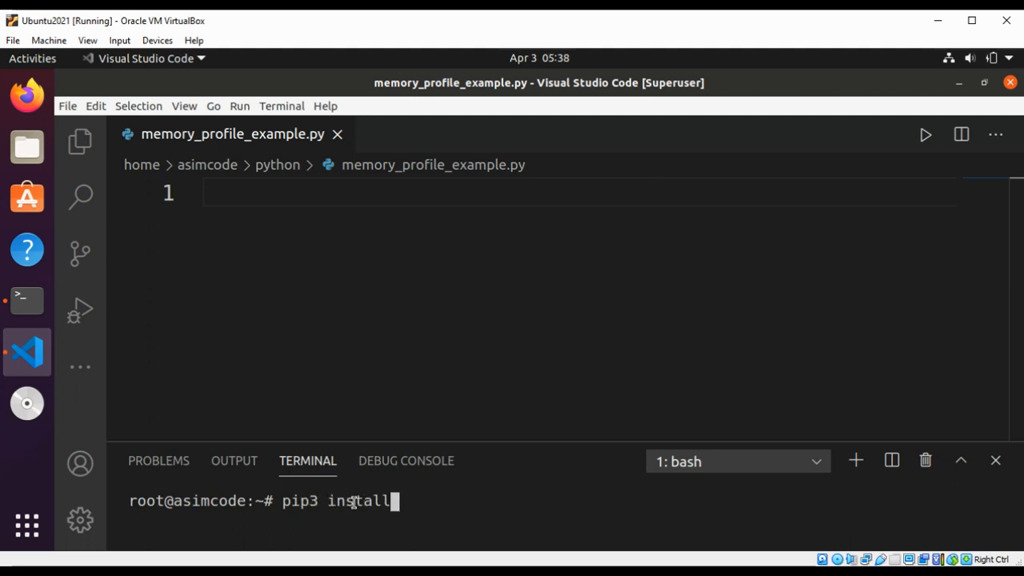
type("memory_pro")
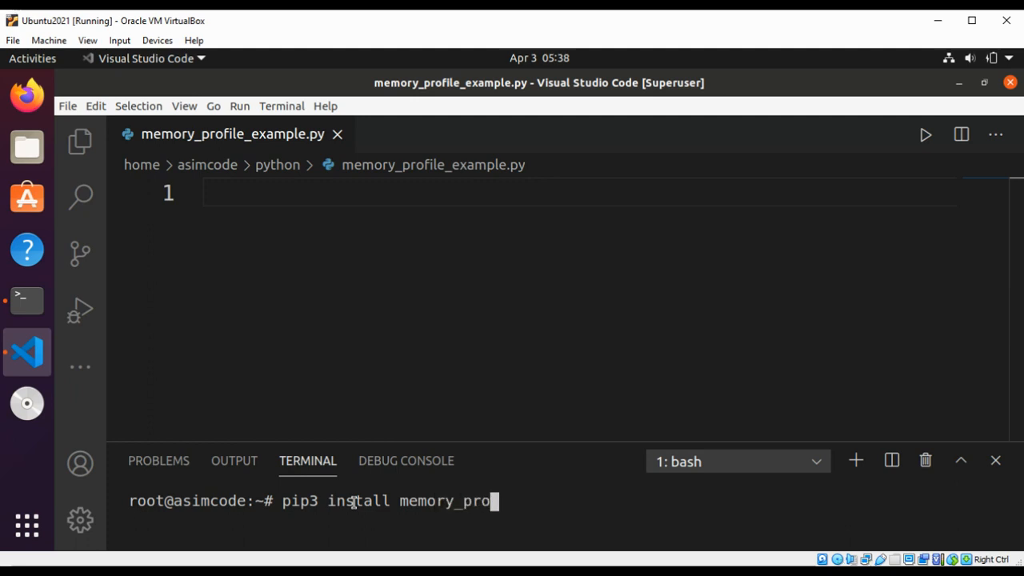
type("filer")
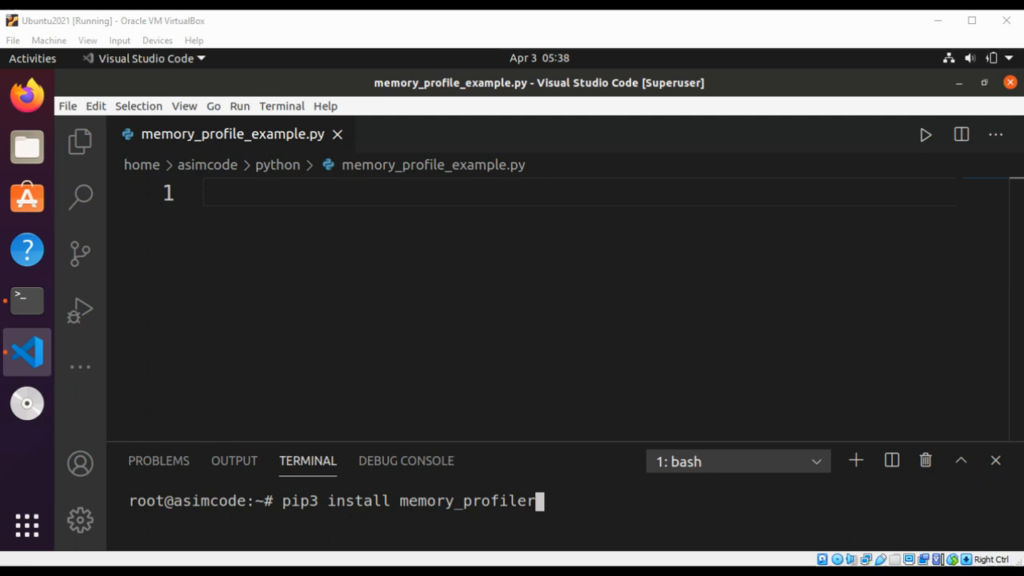
key("Return")
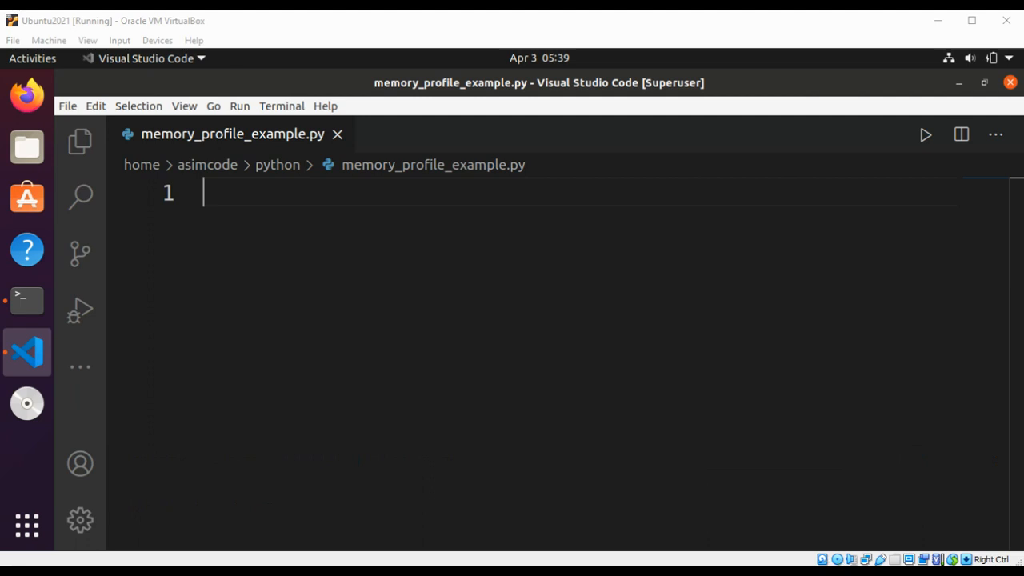
mouse_move(379, 259)
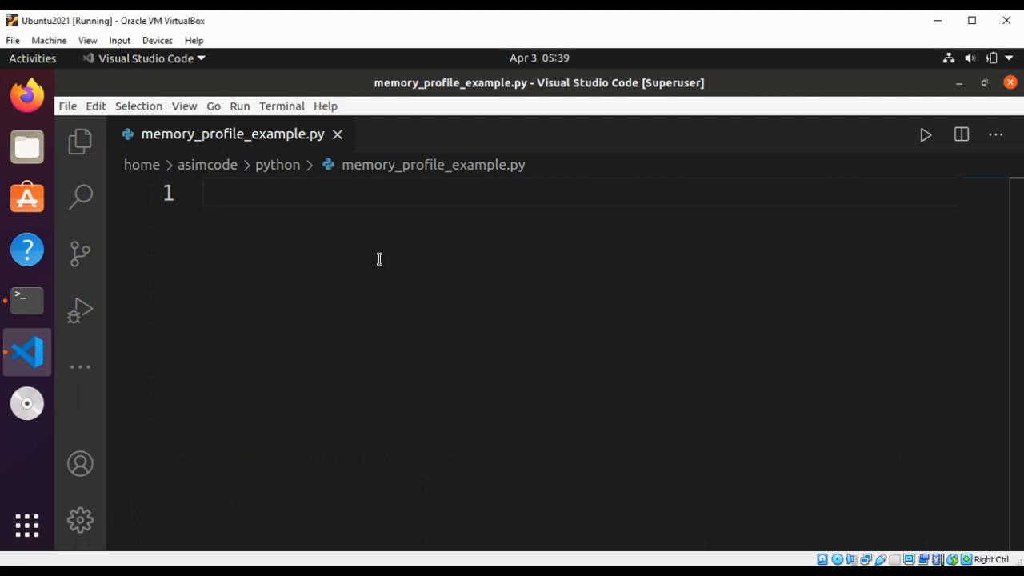
- Write import memory_profiler as the script's first line
type("import")
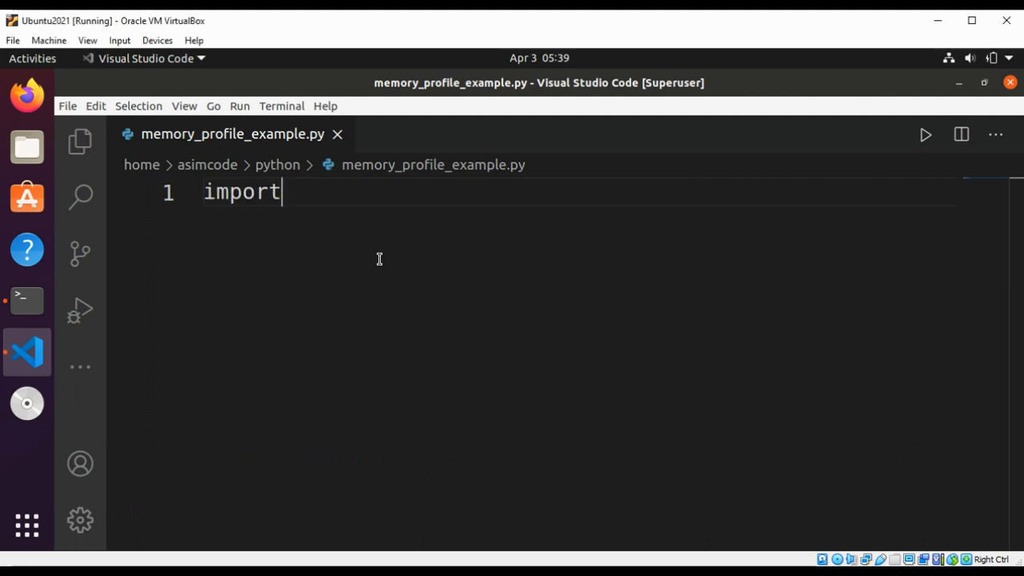
type("memory_")
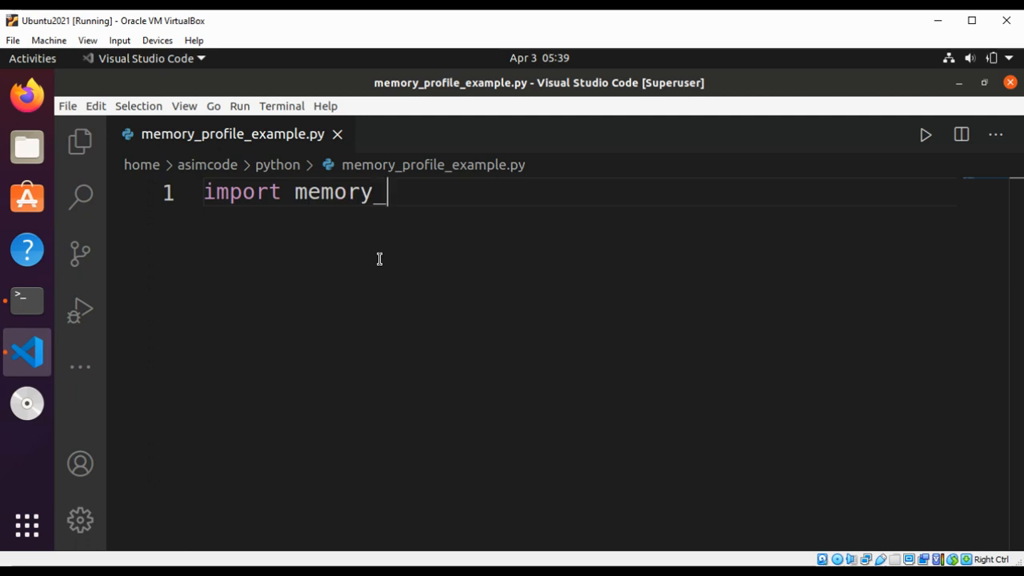
type("profiler")
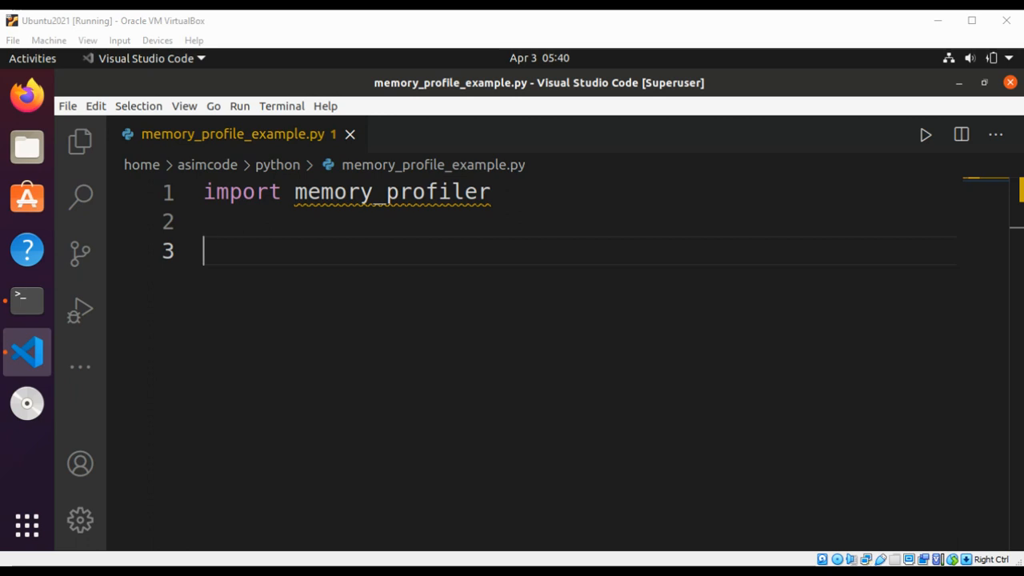
mouse_move(409, 465)
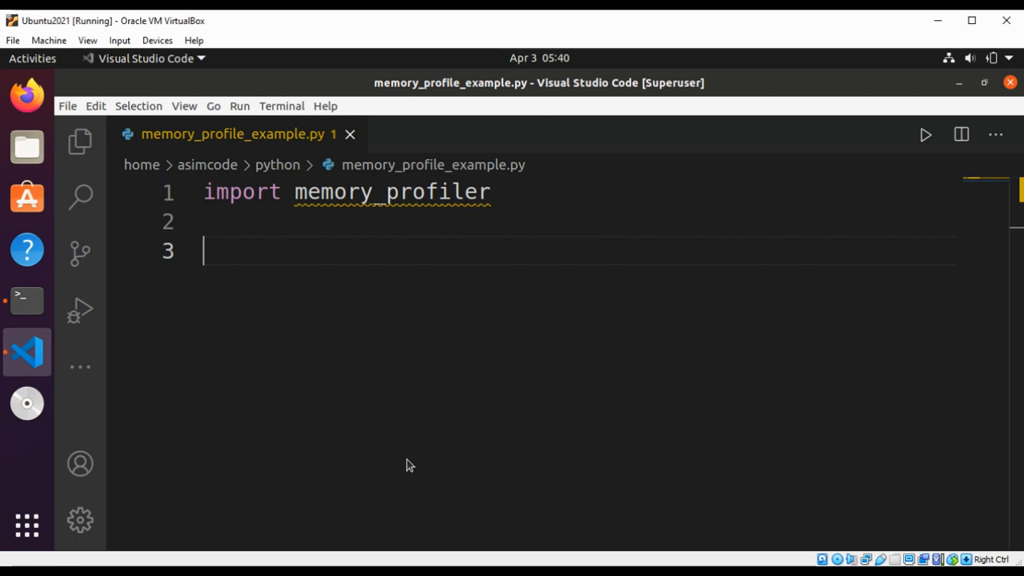
type("@")
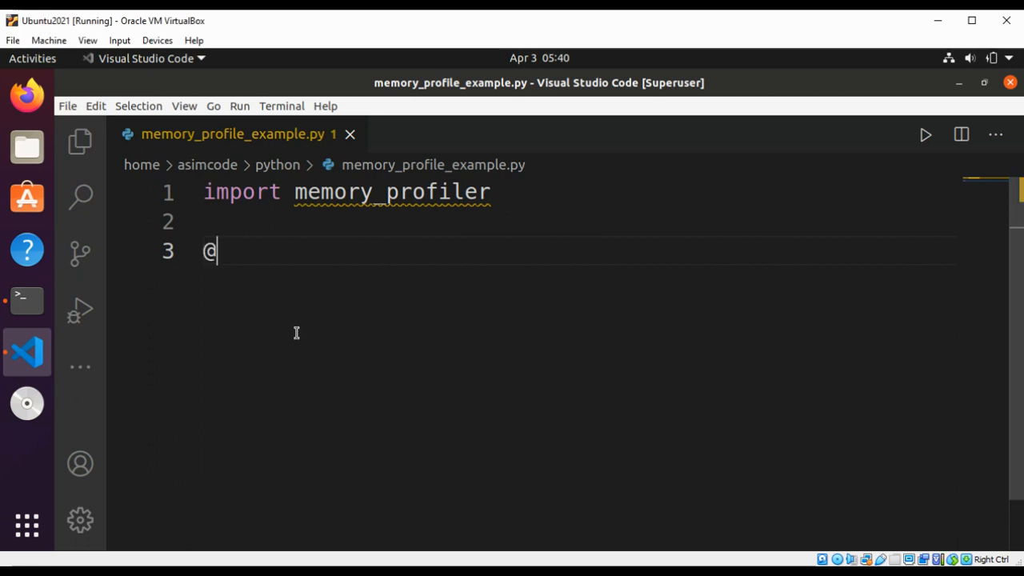
type("memo")
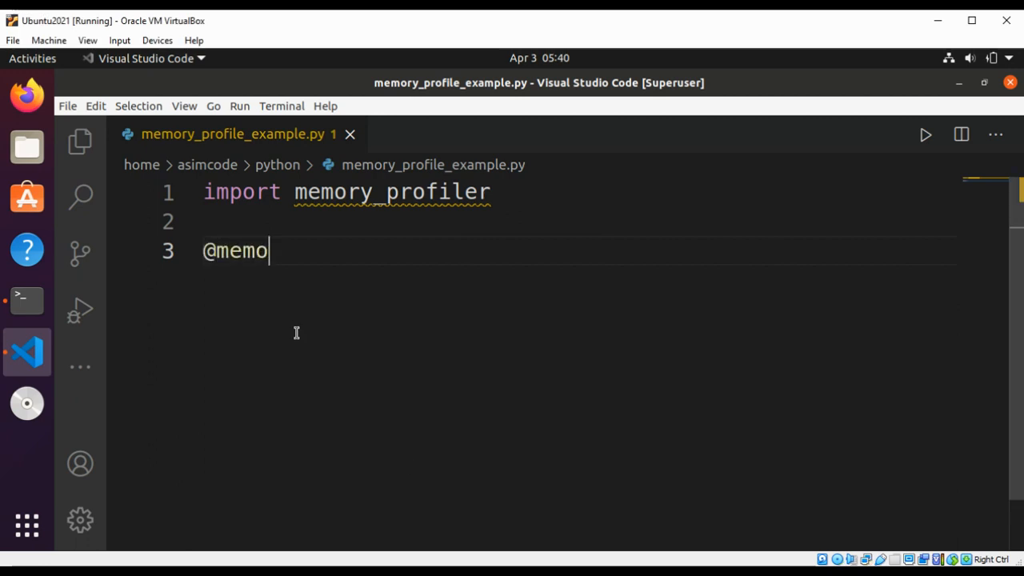
type("ry_profile")
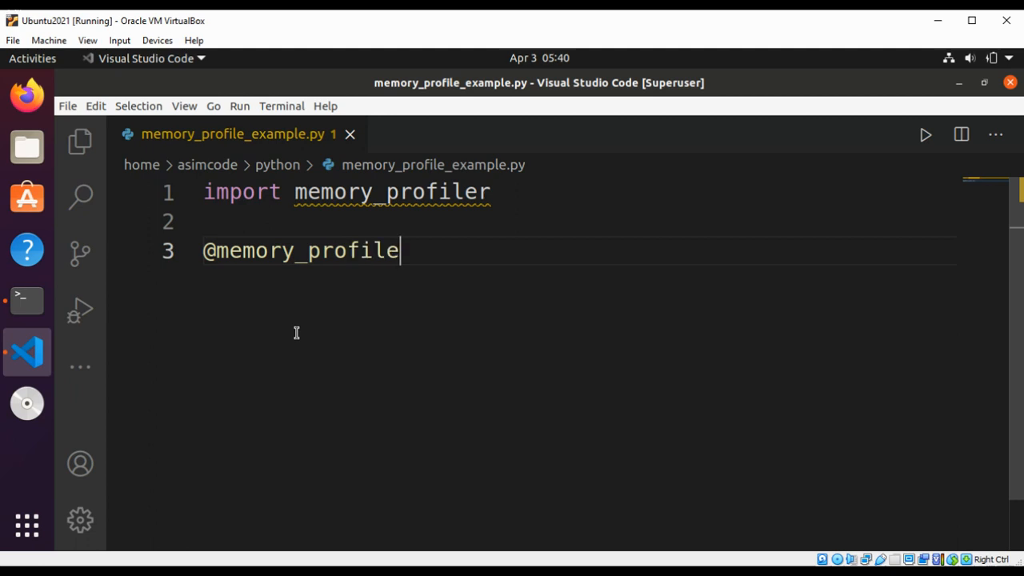
type("r.profile")
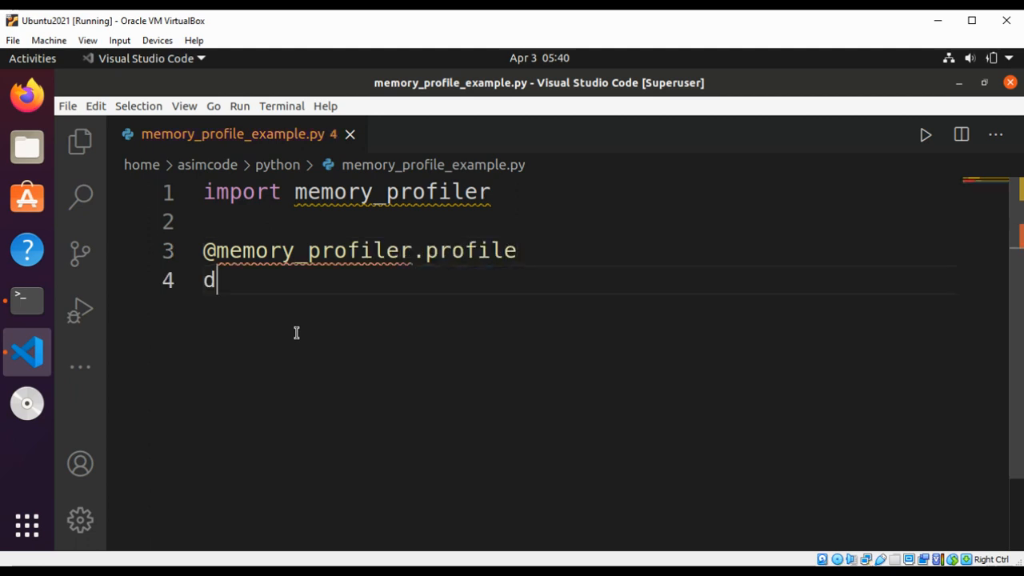
- Define the big_array() function header under the decorator
type("ef bi")
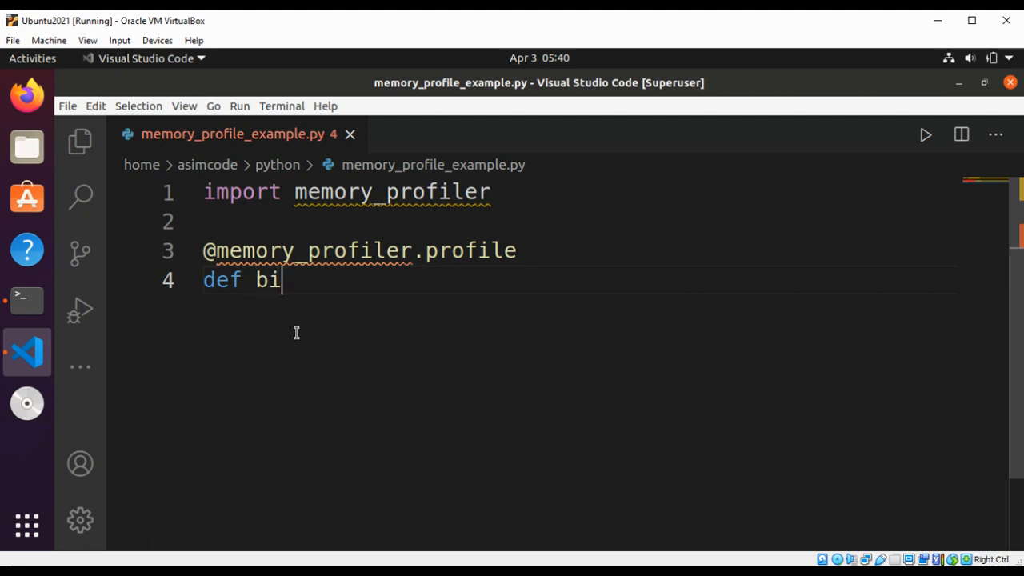
type("g")
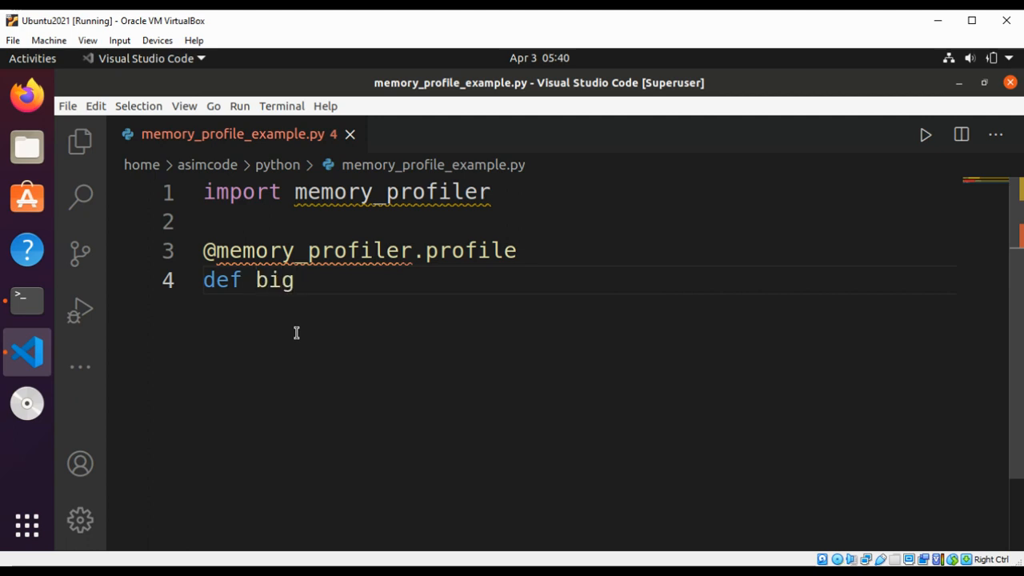
type("_array")
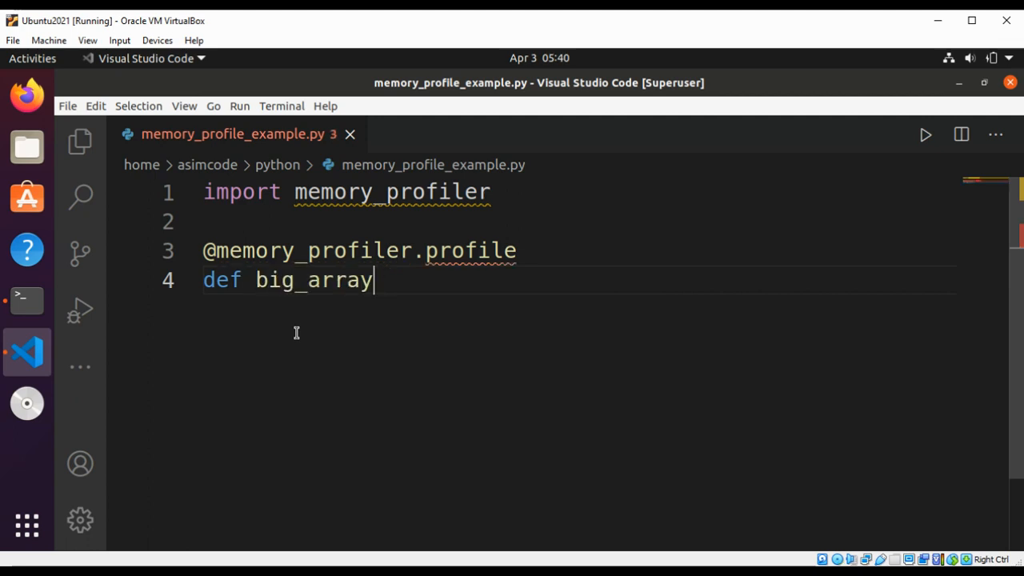
type("()")
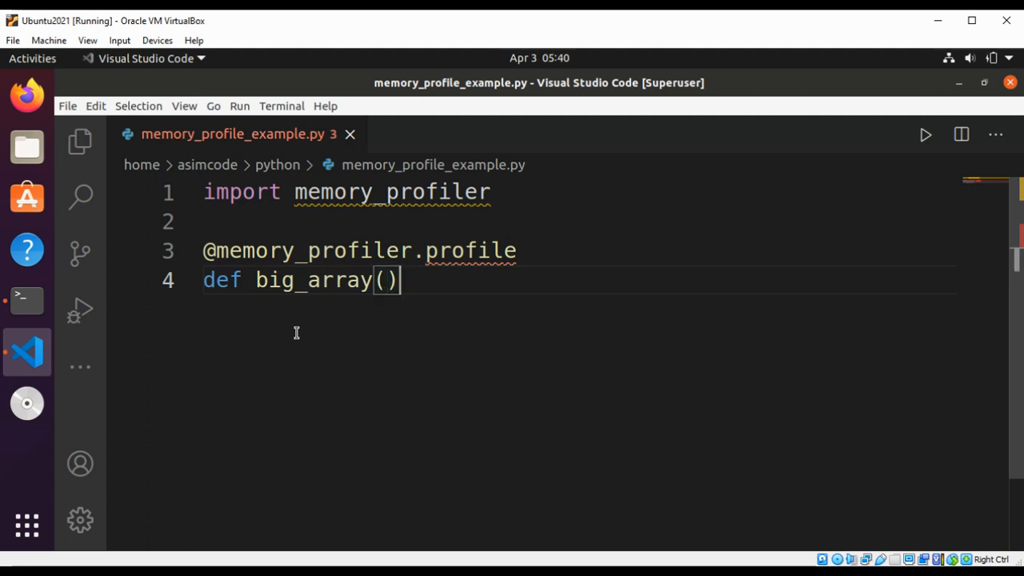
key("Return")
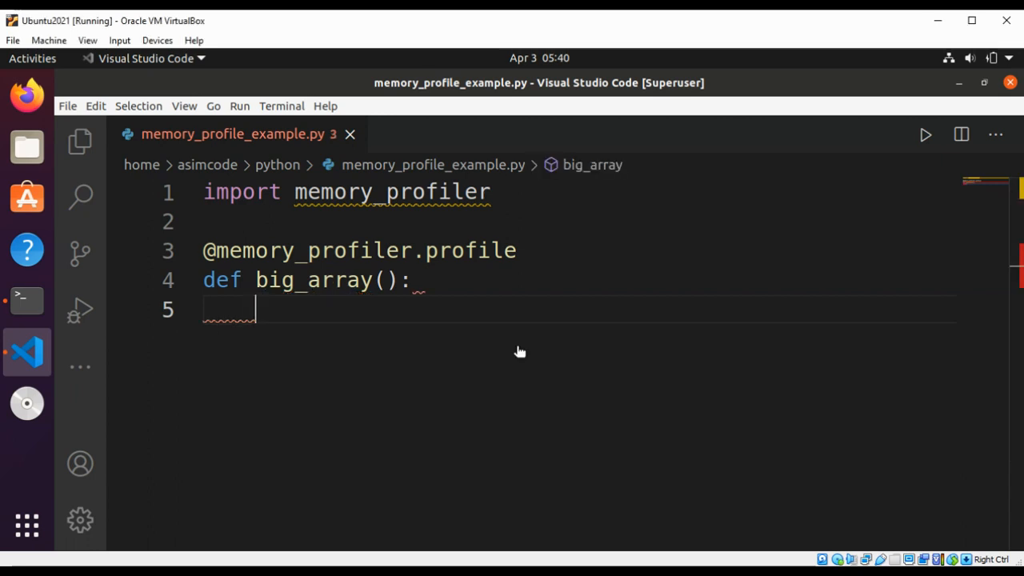
mouse_move(515, 28)
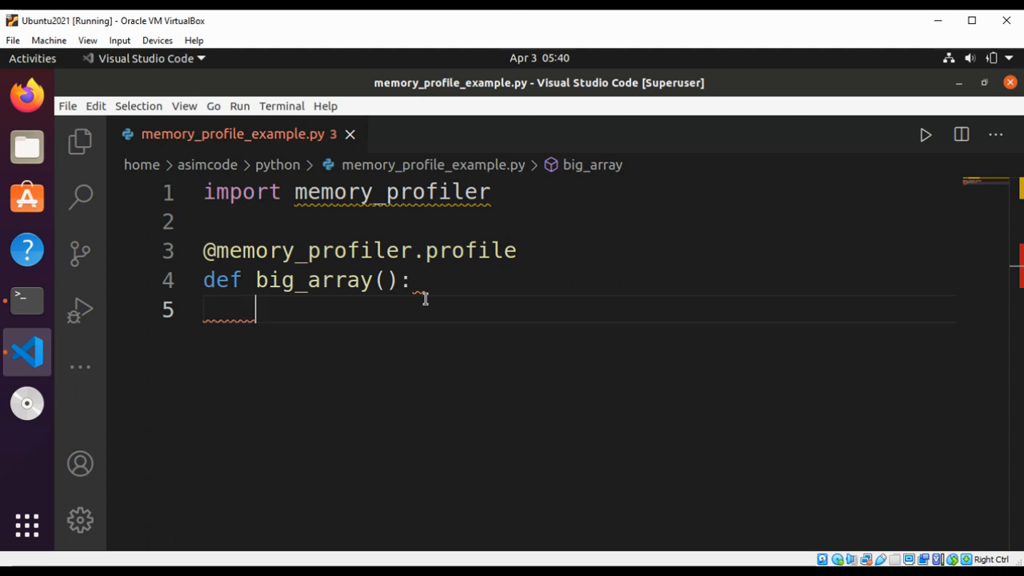
- Make big_array build list x = [1] * (10**5)
type("x")
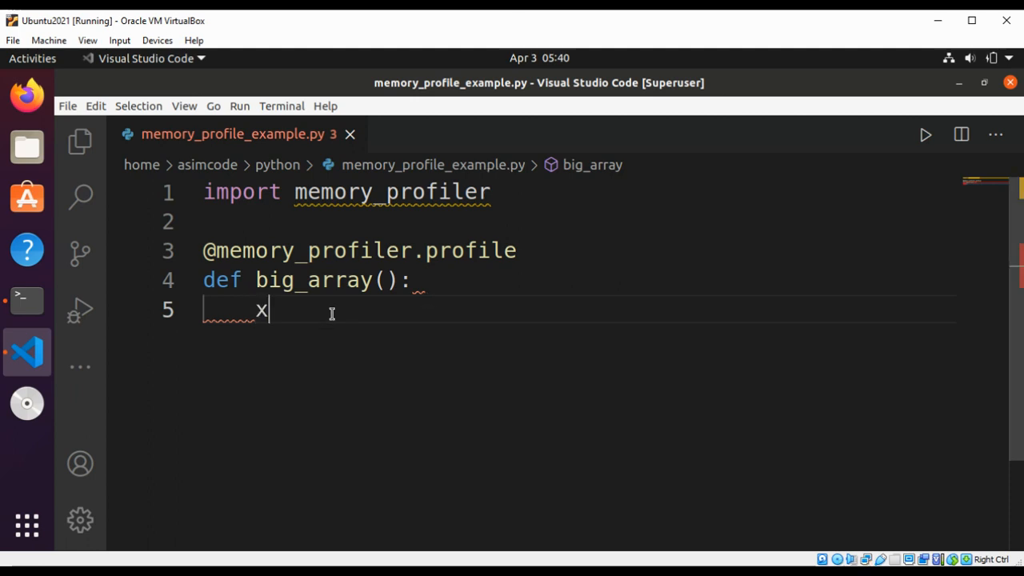
type("= [1]")
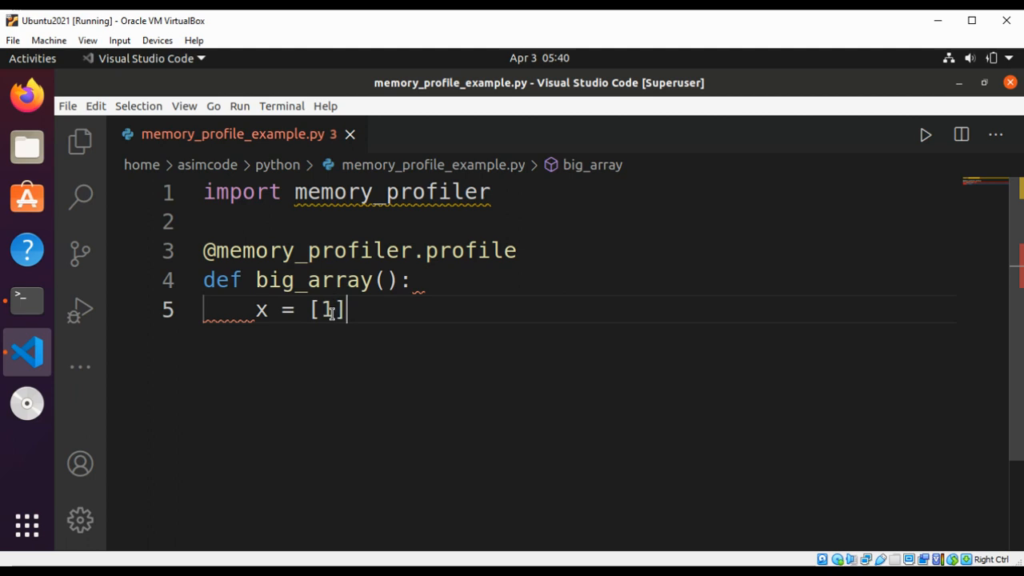
type("*")
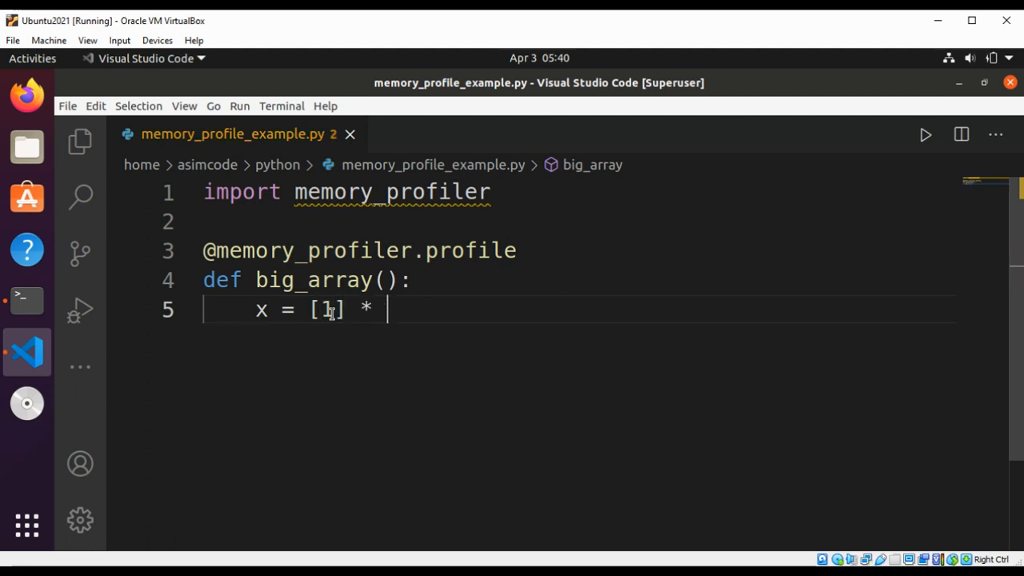
type("(")
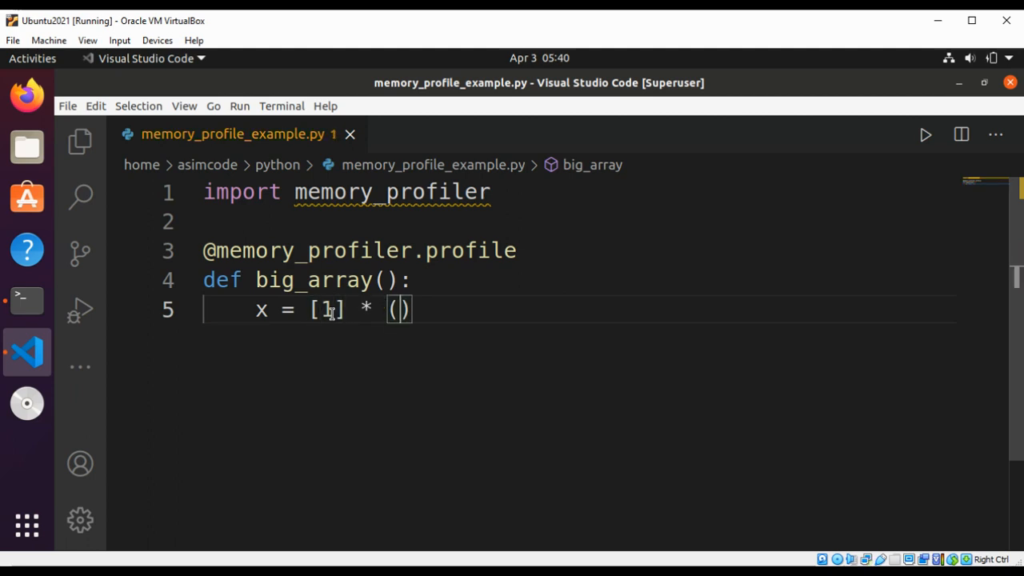
type("10")
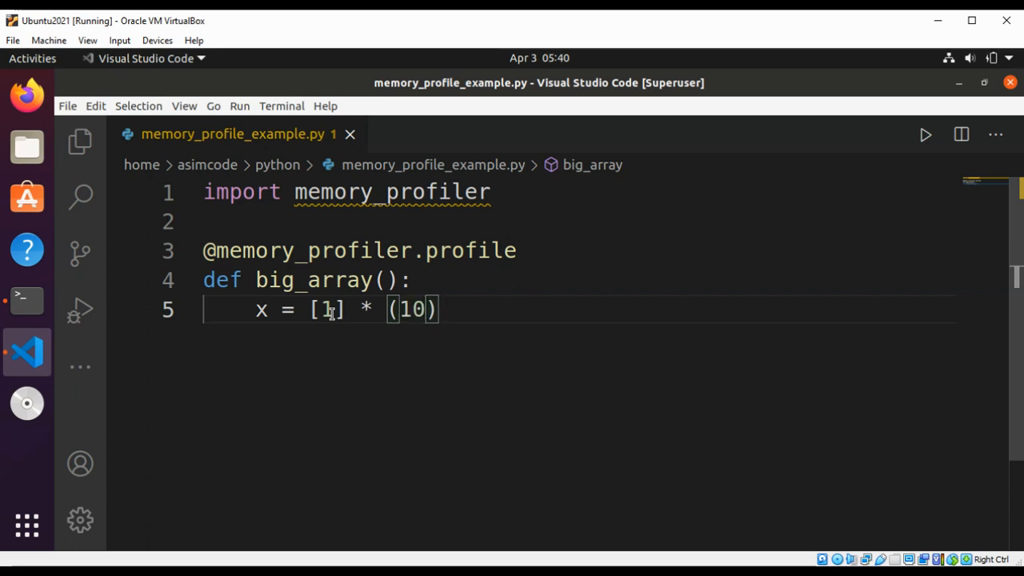
type("**")
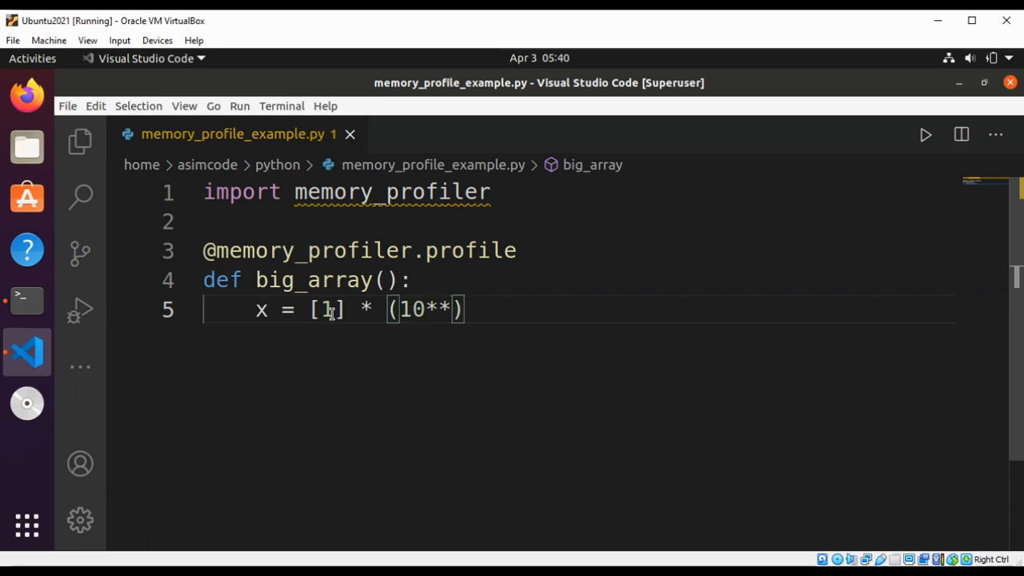
type("5")
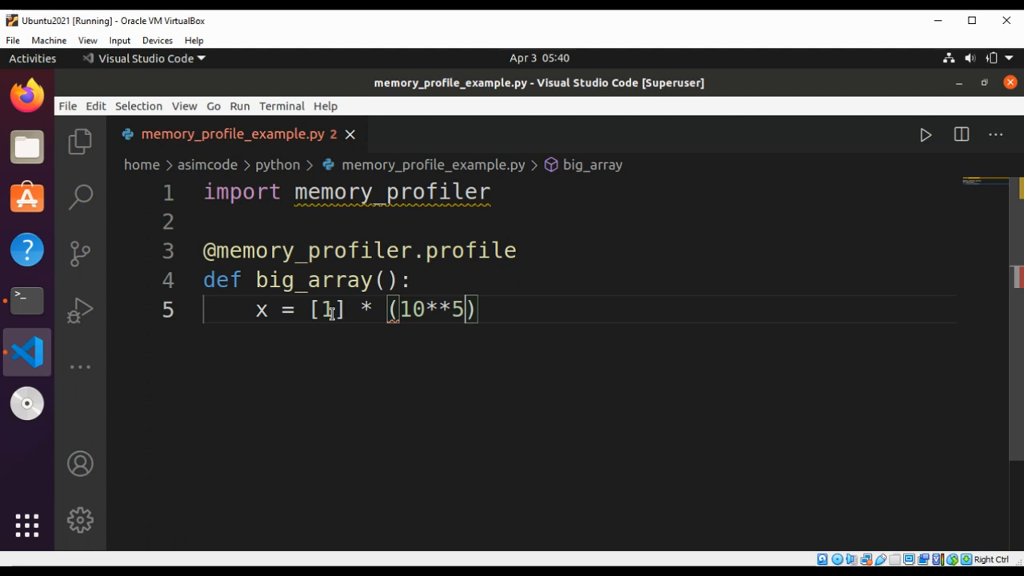
key("Return")
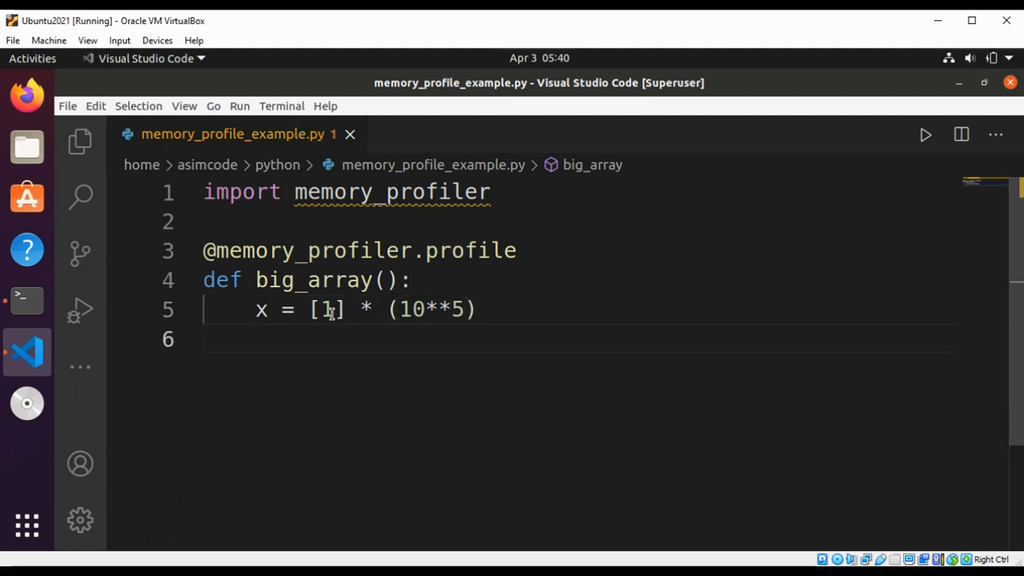
- Add y = [2] * (10**7), del y and return x, fixing the extra asterisk typo
type("y =")
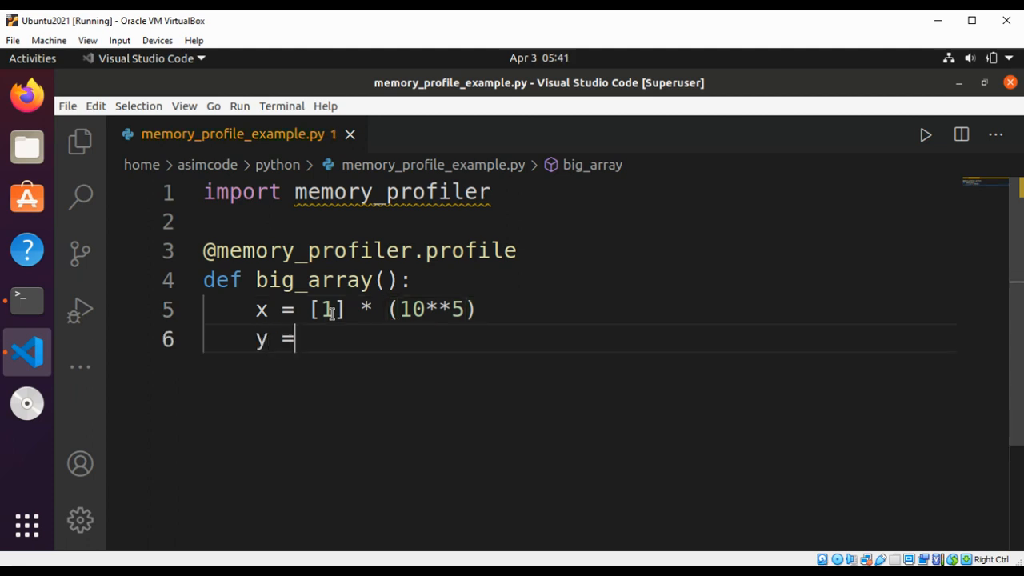
type("[2]")
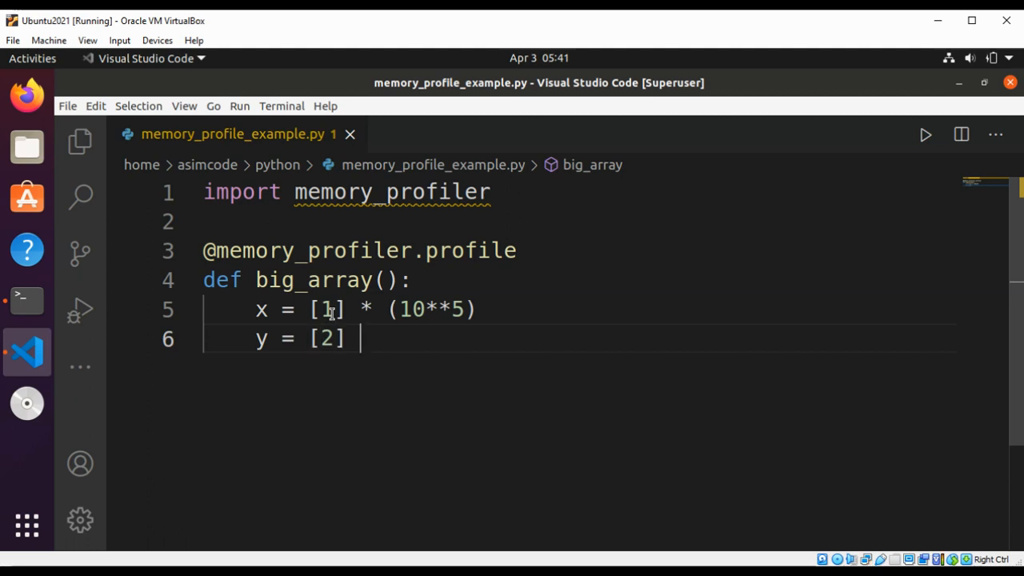
type("* (1)")
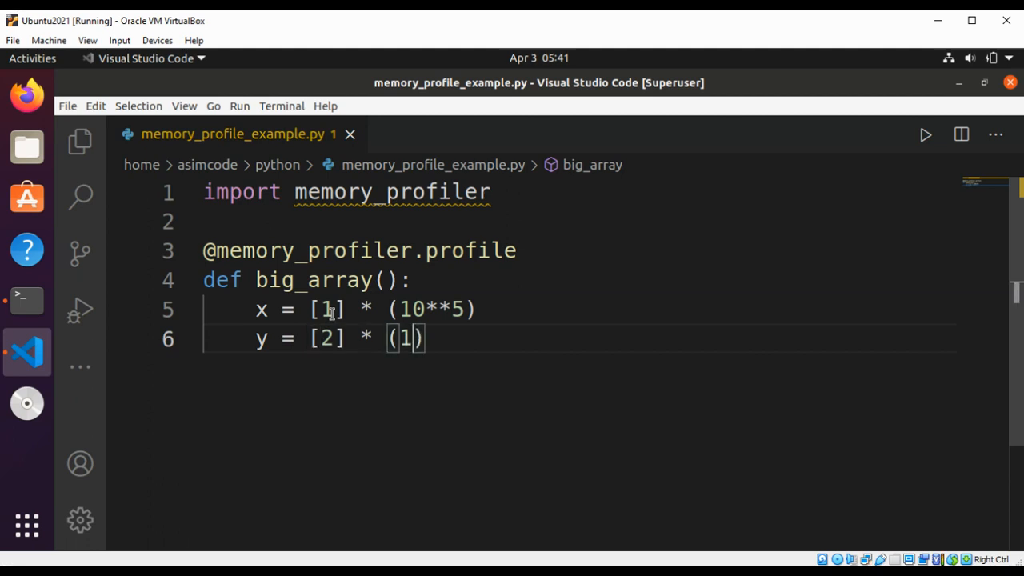
type("0***7")
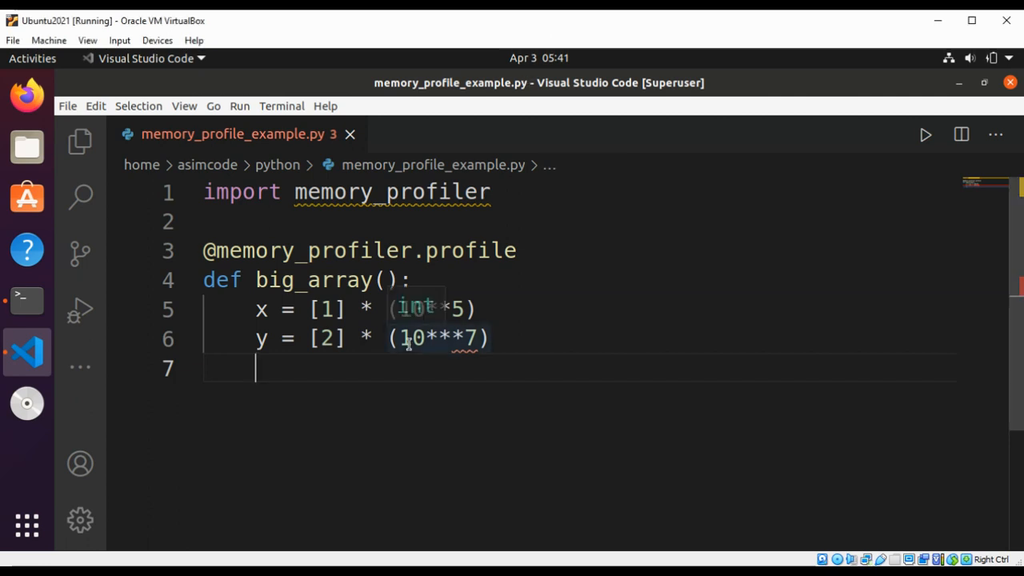
type("del y")
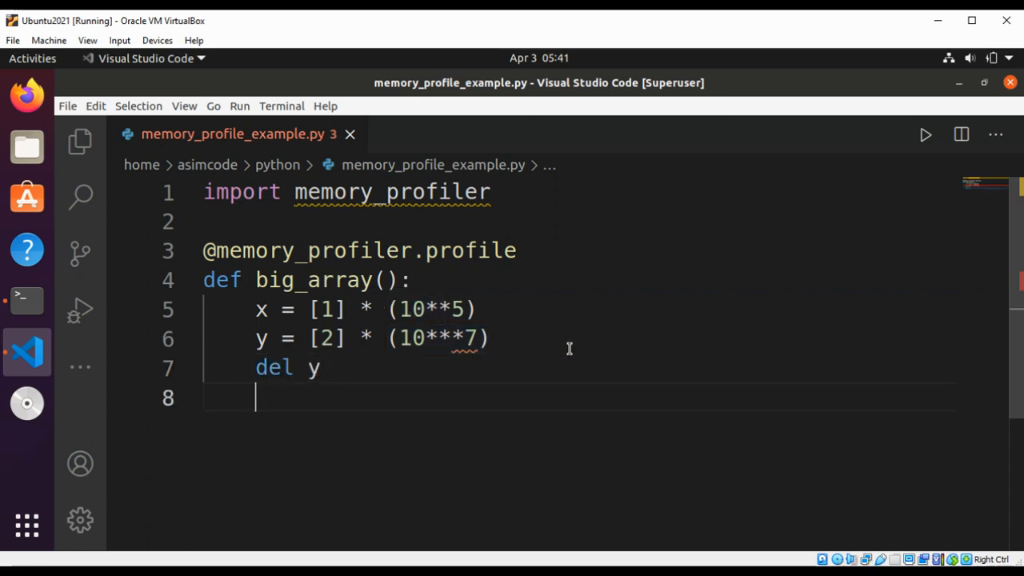
left_click(462, 337)
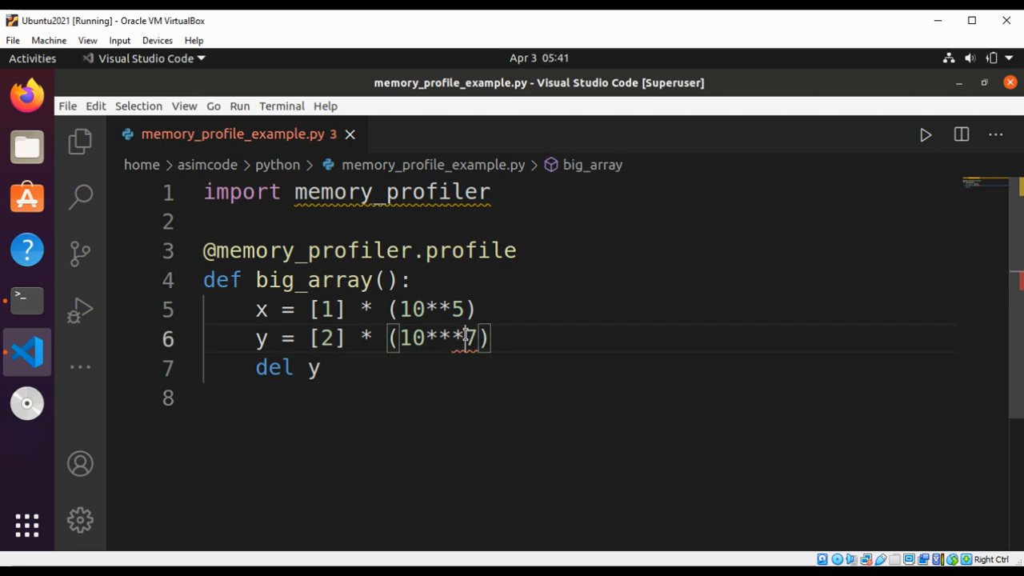
left_click(328, 366)
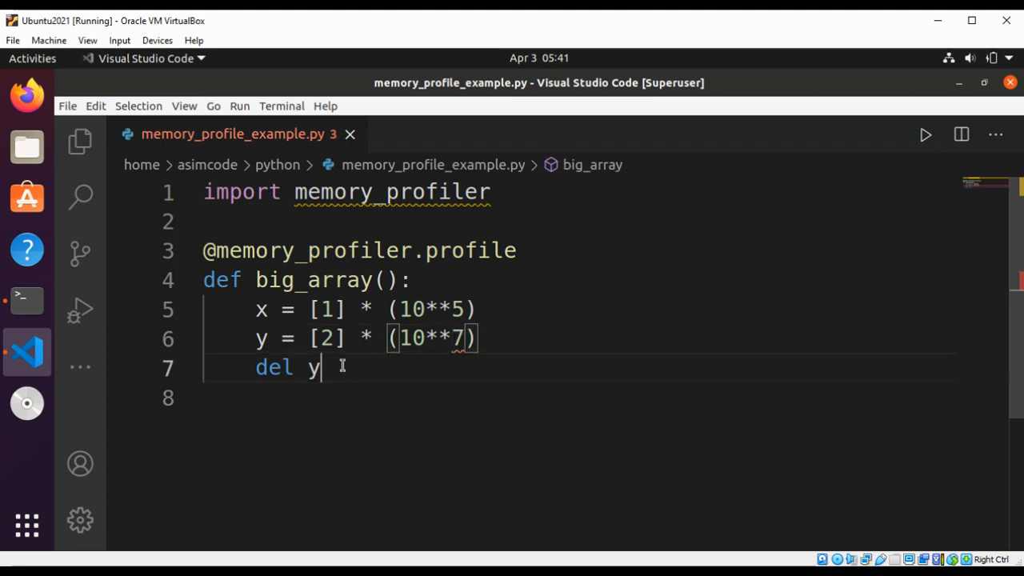
type("retu")
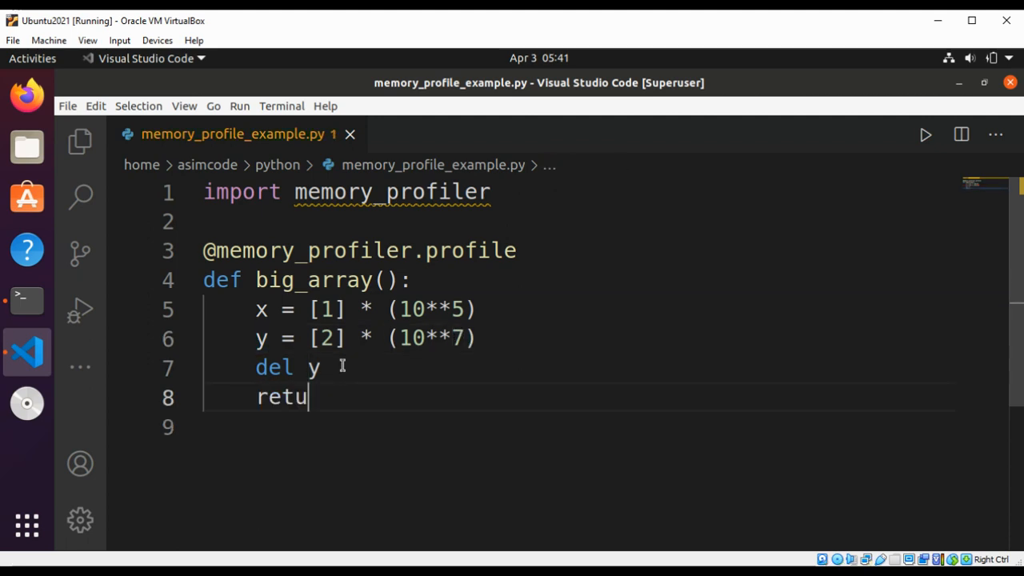
type("rn x")
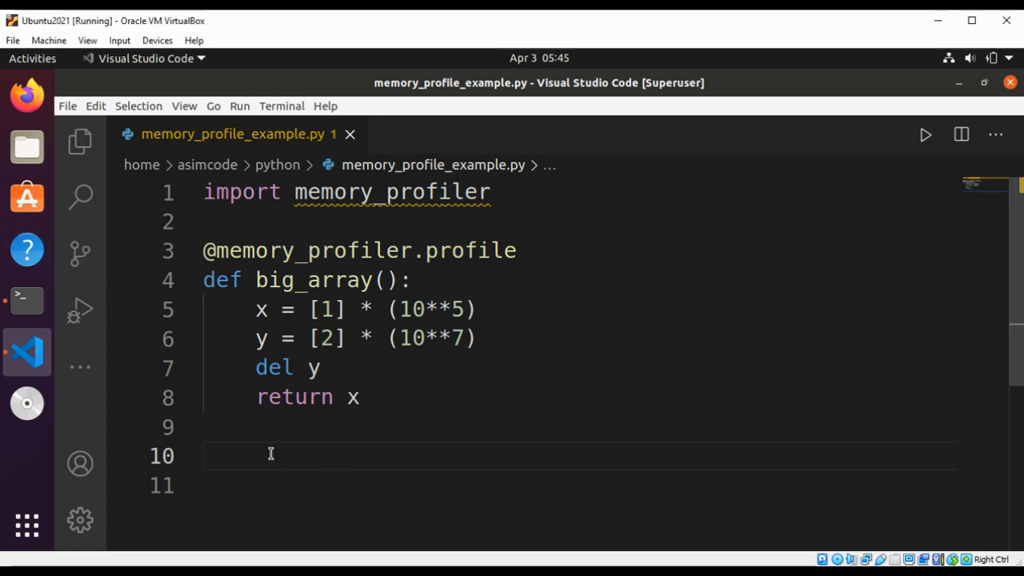
- Add an if __name__ == '__main__' guard that calls big_array
type("if __name__ ==")
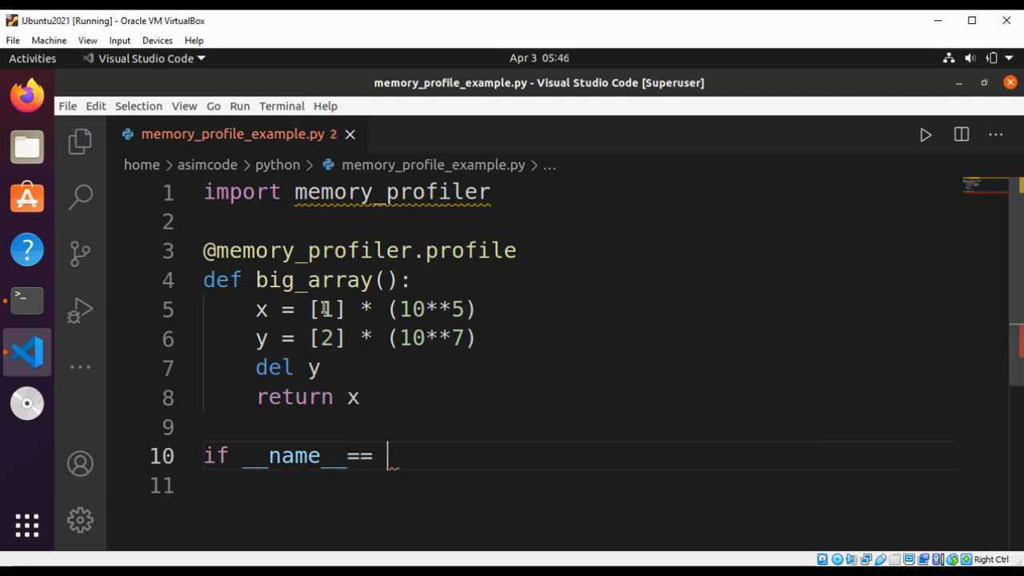
type("'__main'")
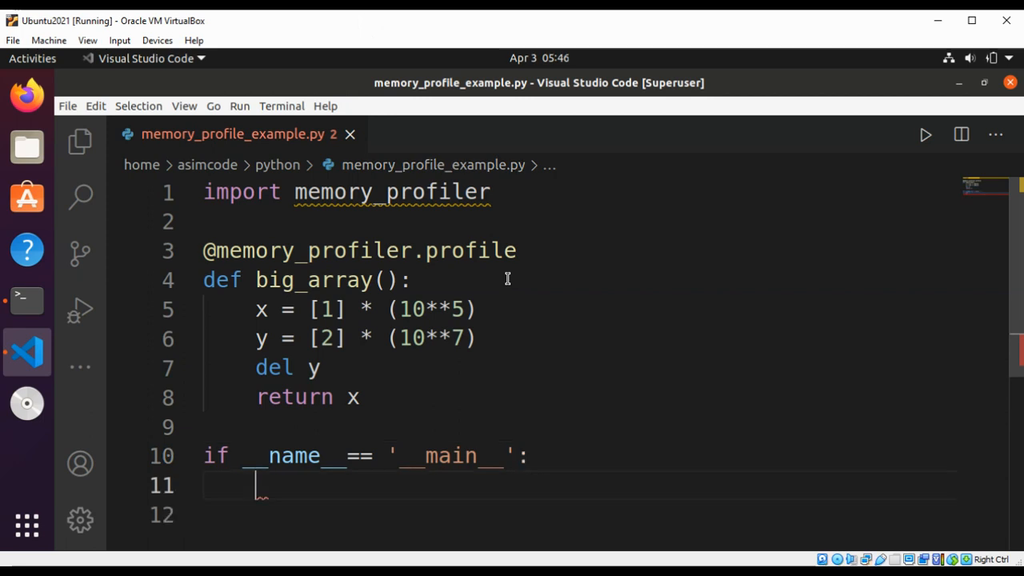
type("b")
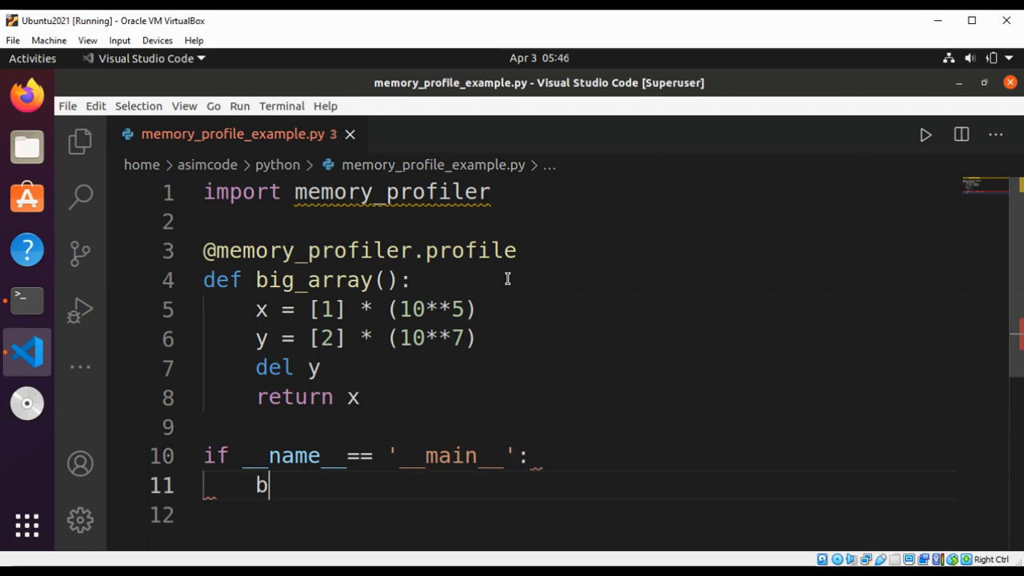
type("ig_array")
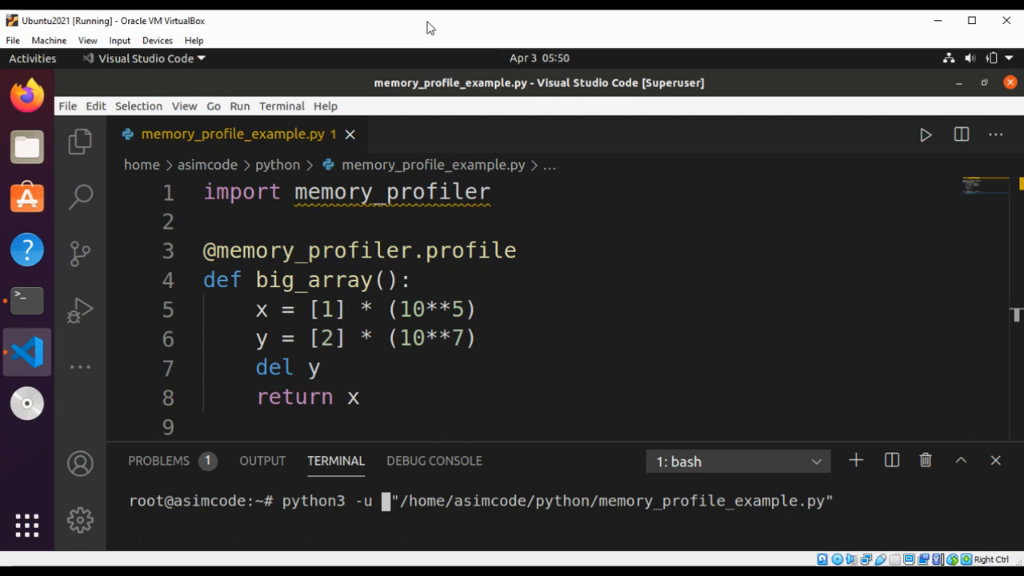
- Run the script with python3 -m memory_profiler for a line-by-line memory report
type("-m")
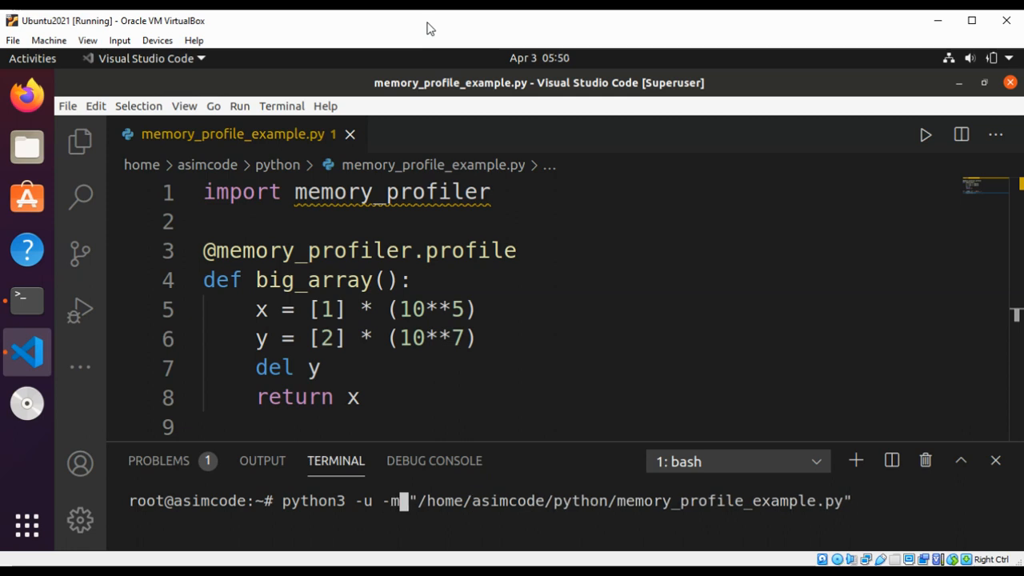
type("emo")
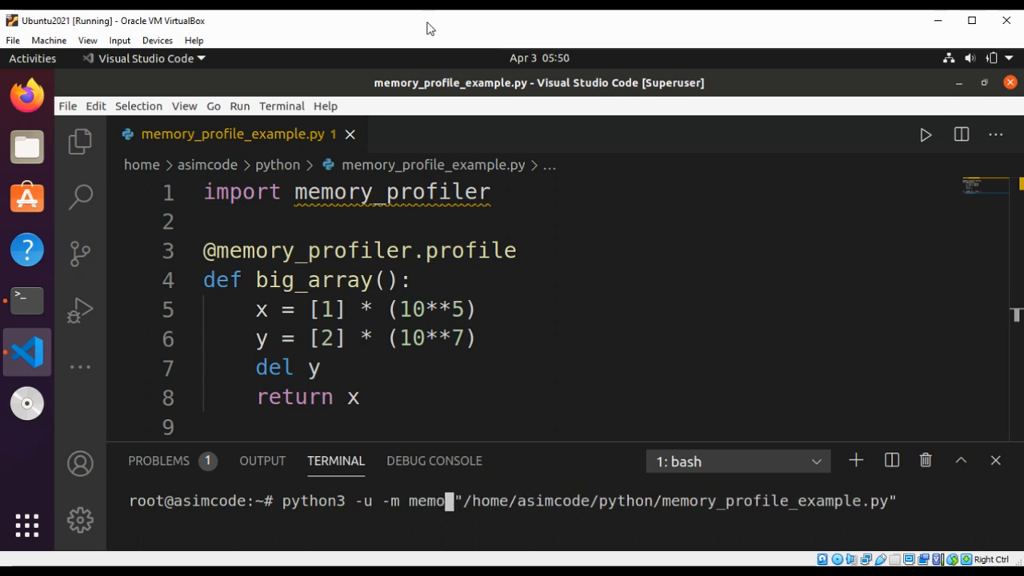
type("ry_profiler")
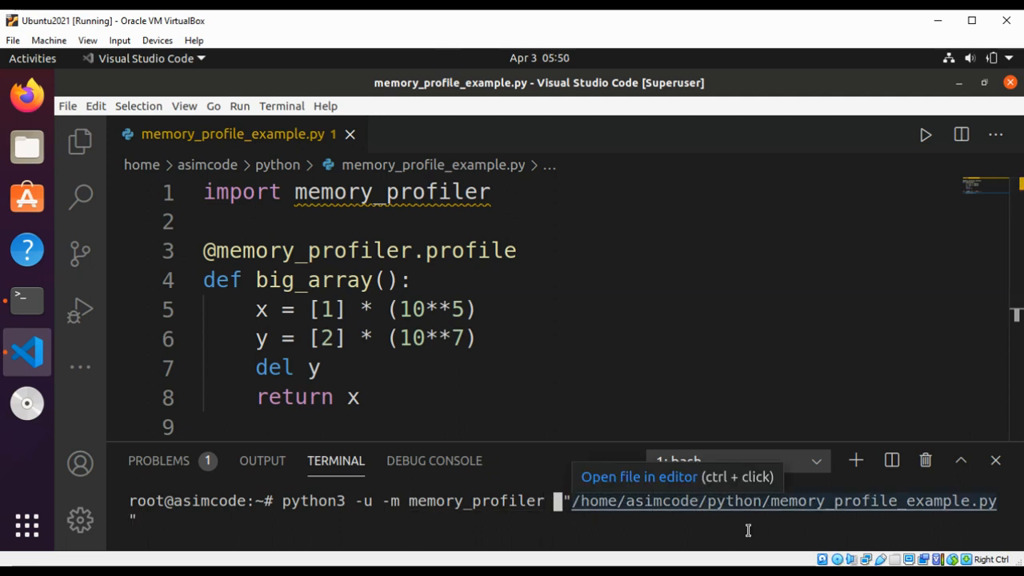
mouse_move(748, 529)
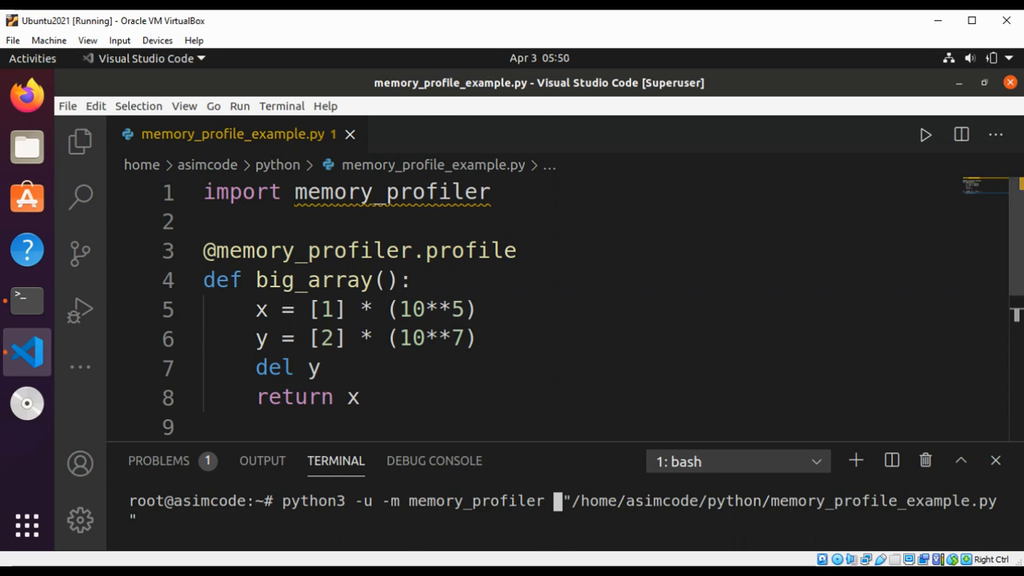
key("Return")
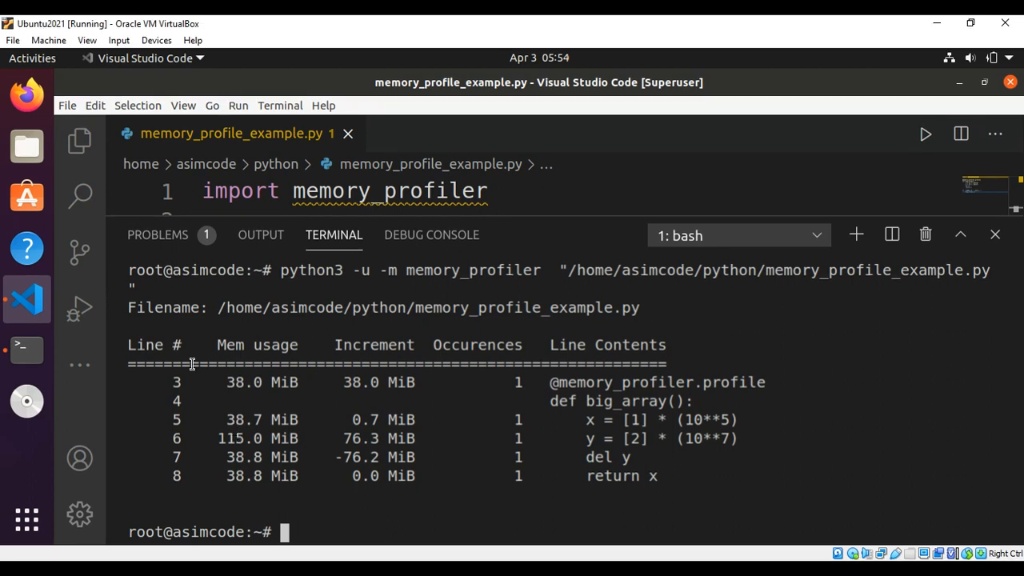
mouse_move(336, 371)
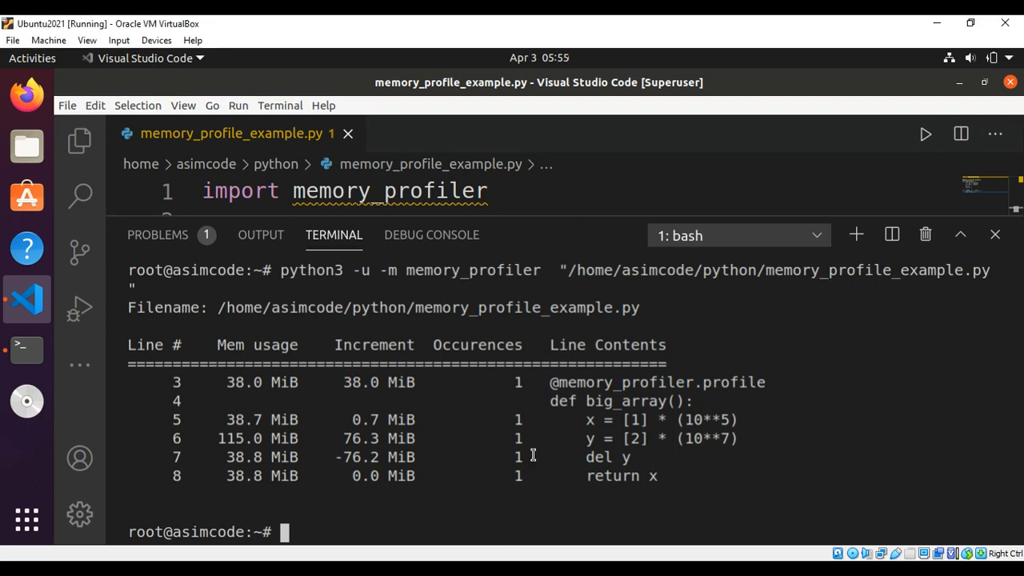
mouse_move(352, 457)
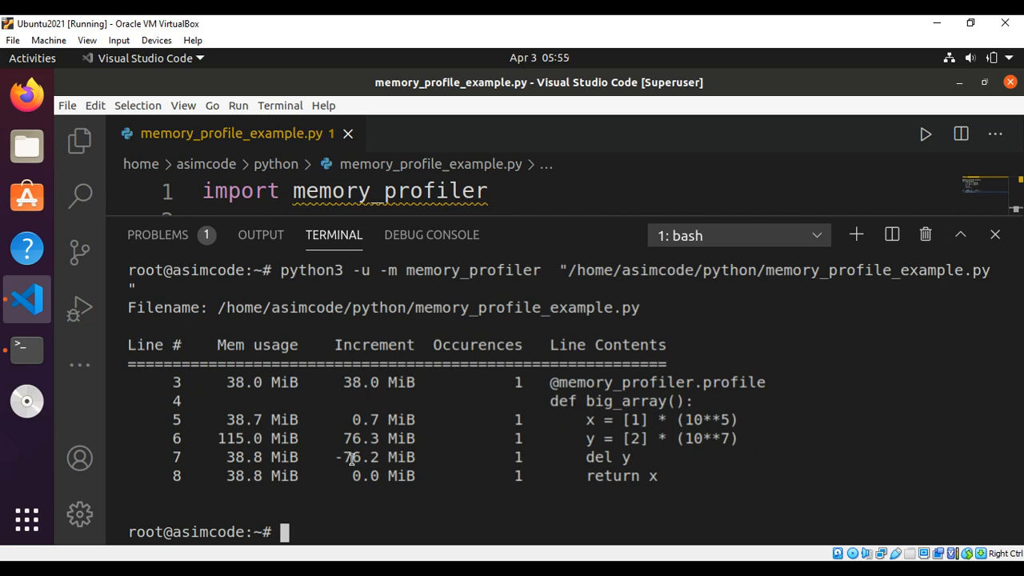
mouse_move(501, 467)
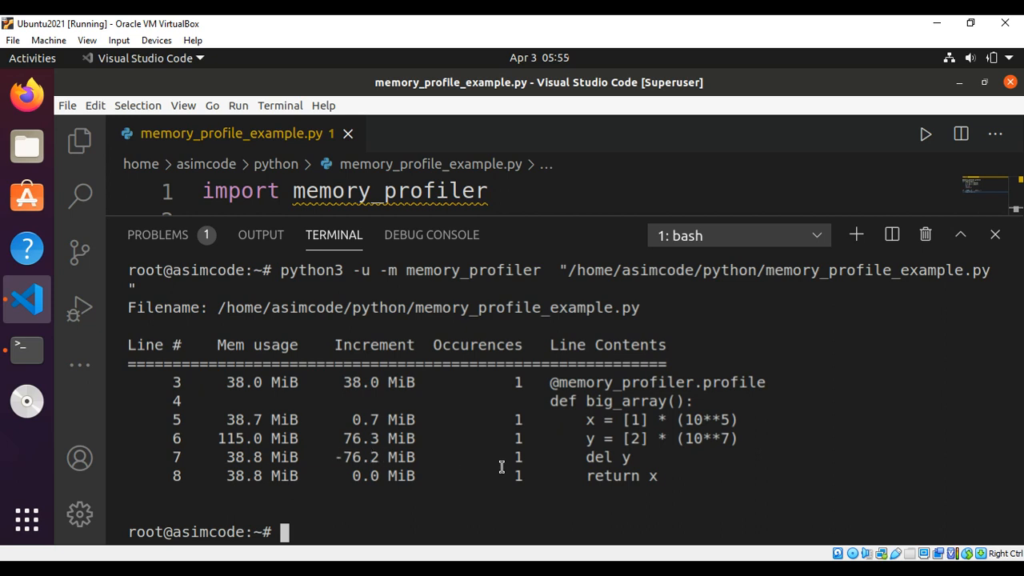
mouse_move(633, 458)
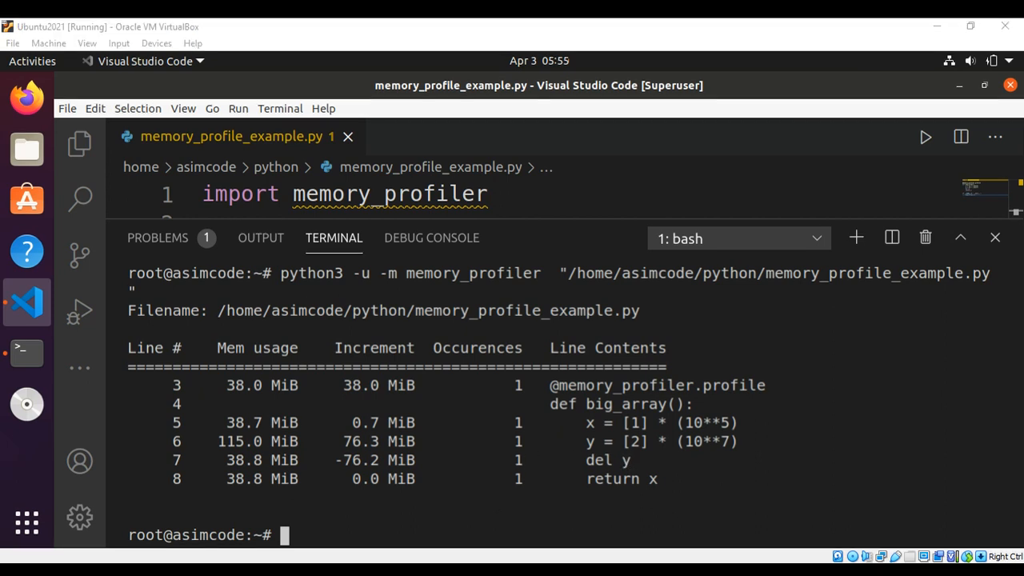
- Clear the terminal and run the script under mprof run to record memory over time
type("clear")
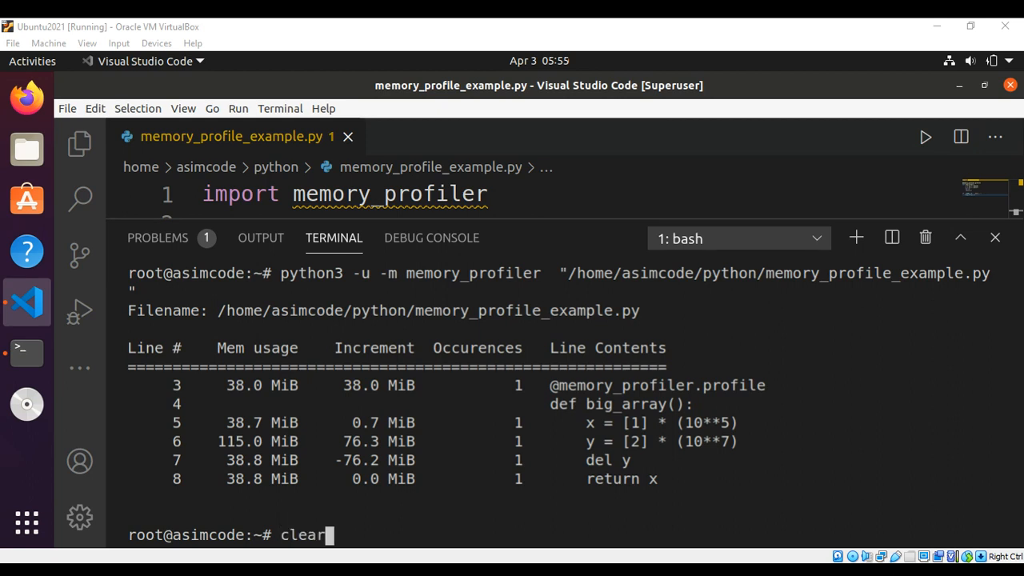
key("Return")
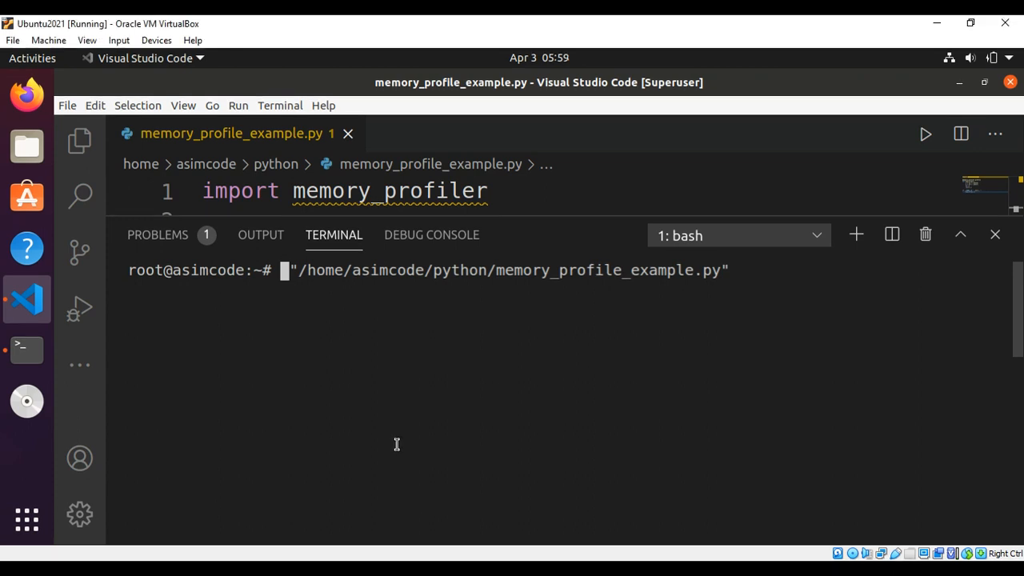
type("mp")
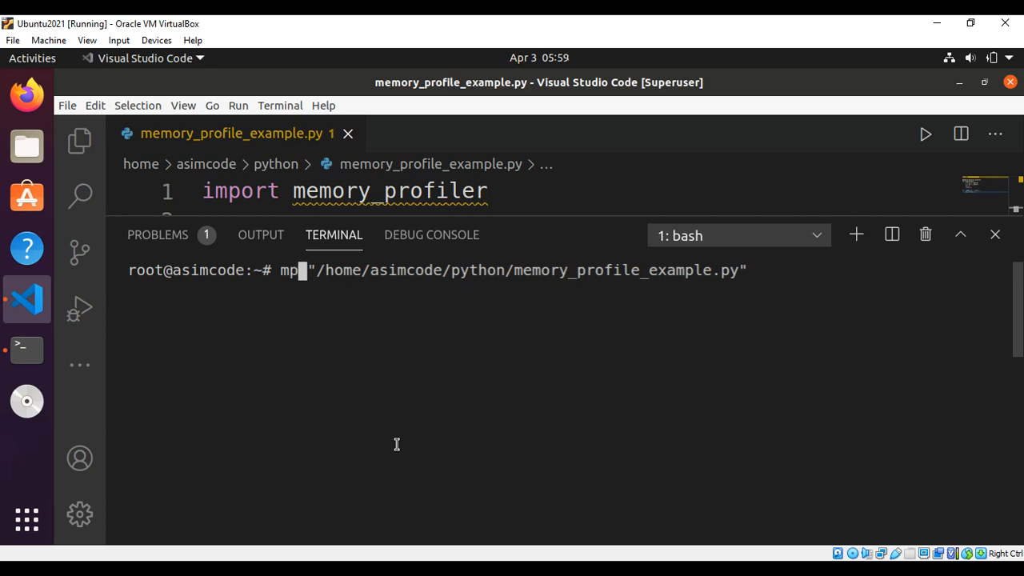
type("f run")
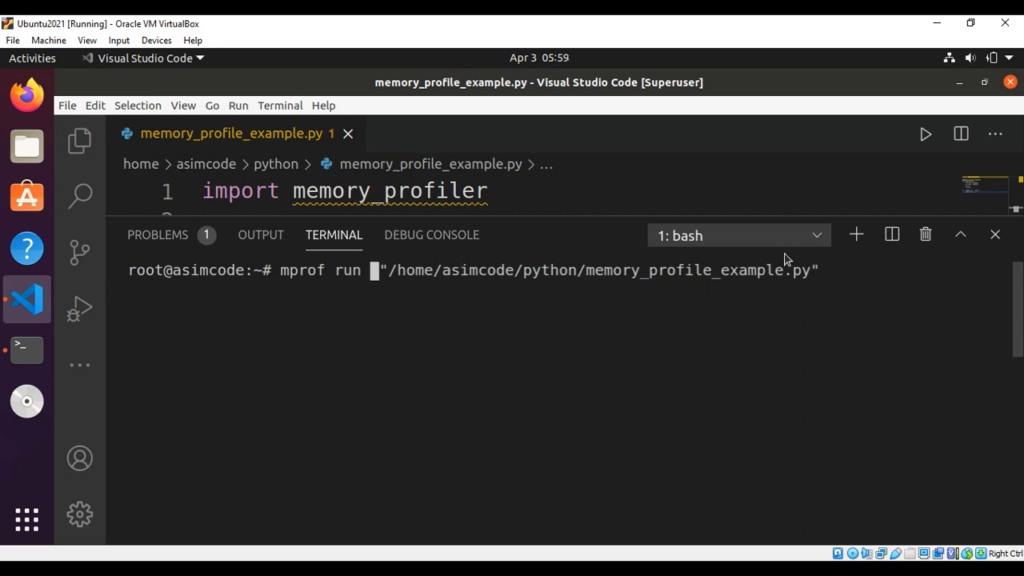
mouse_move(650, 308)
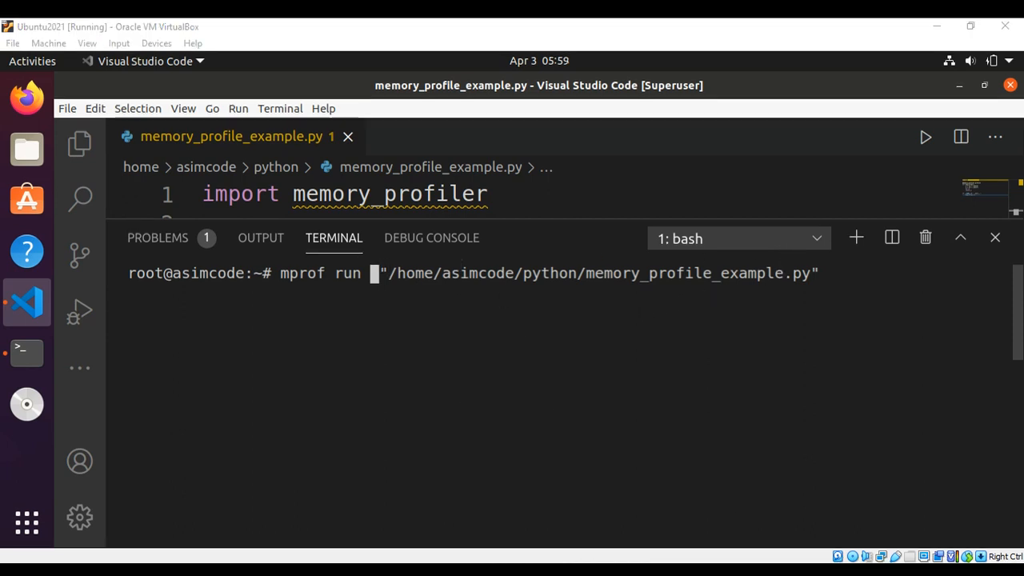
key("Return")
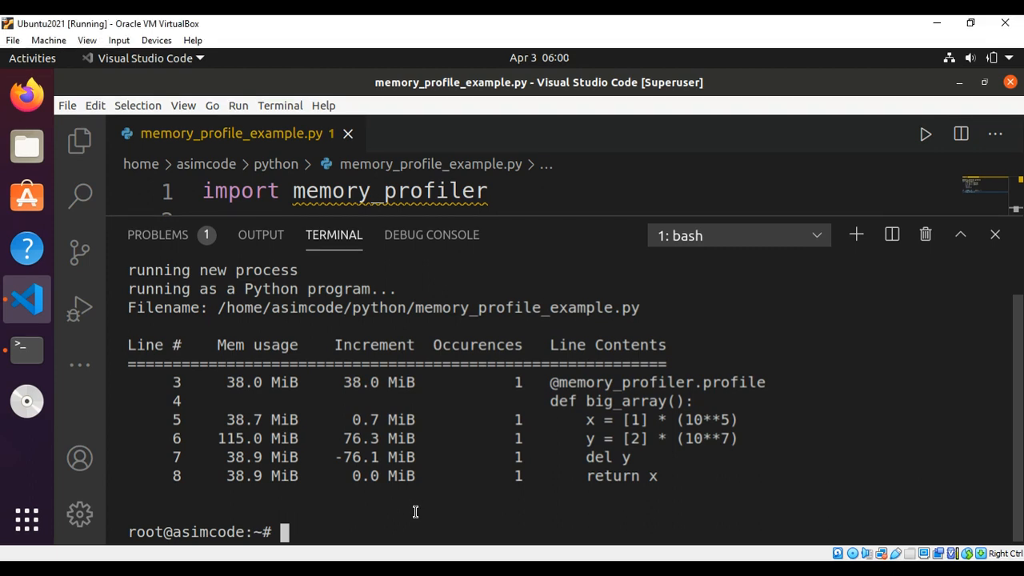
- Run mprof plot to show the memory-over-time graph
type("m")
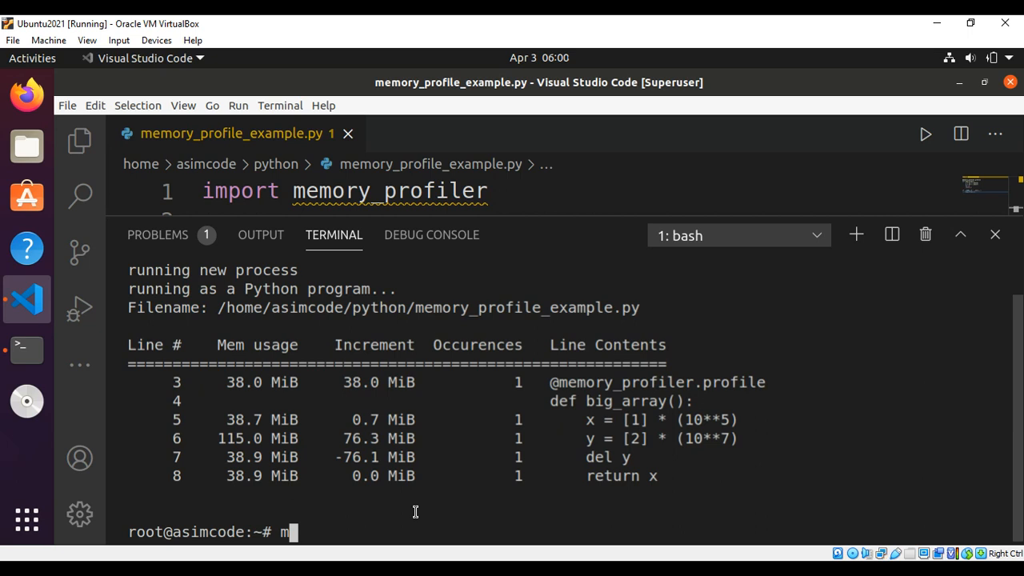
type("prof pl")
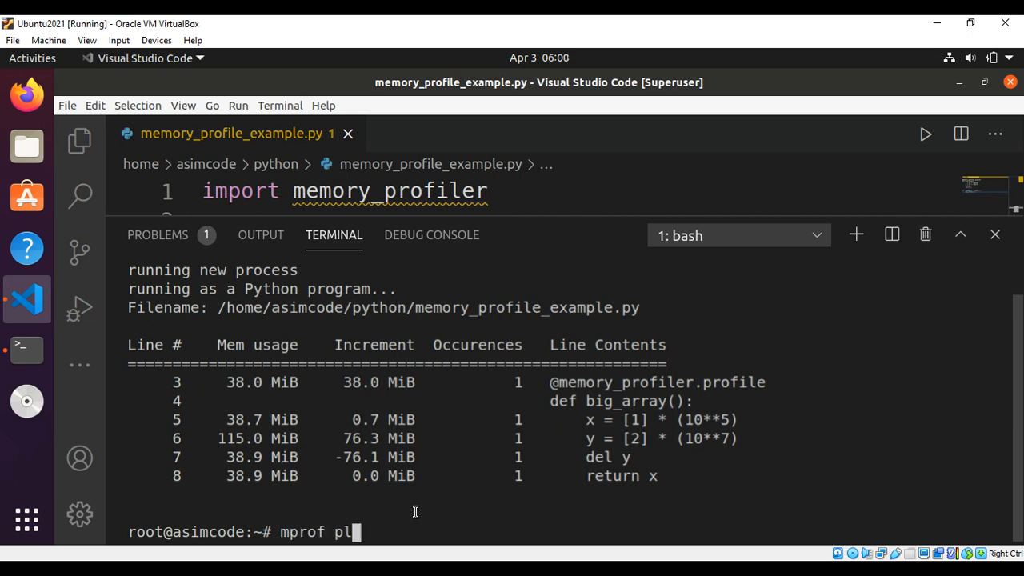
type("ot")
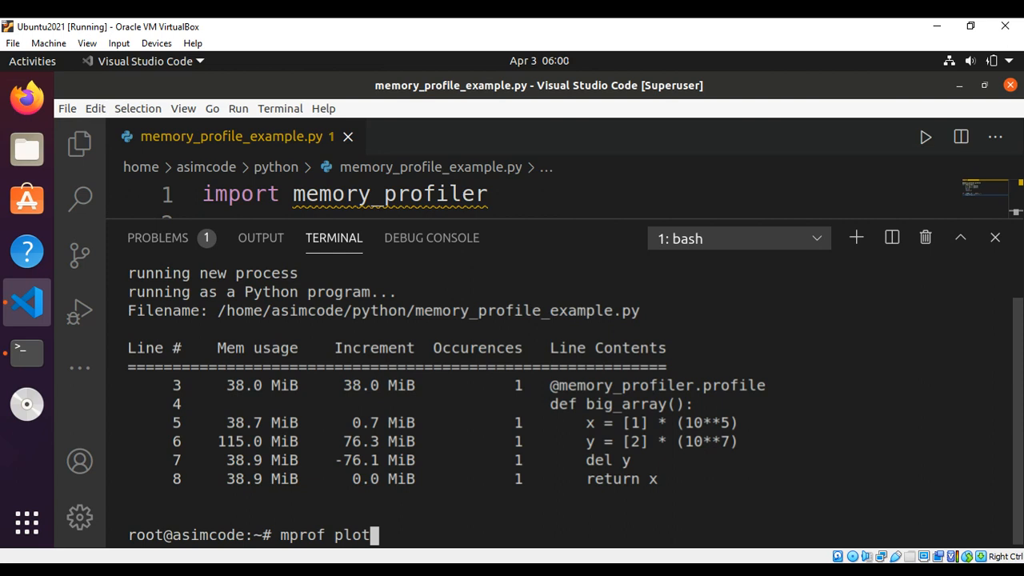
key("Return")
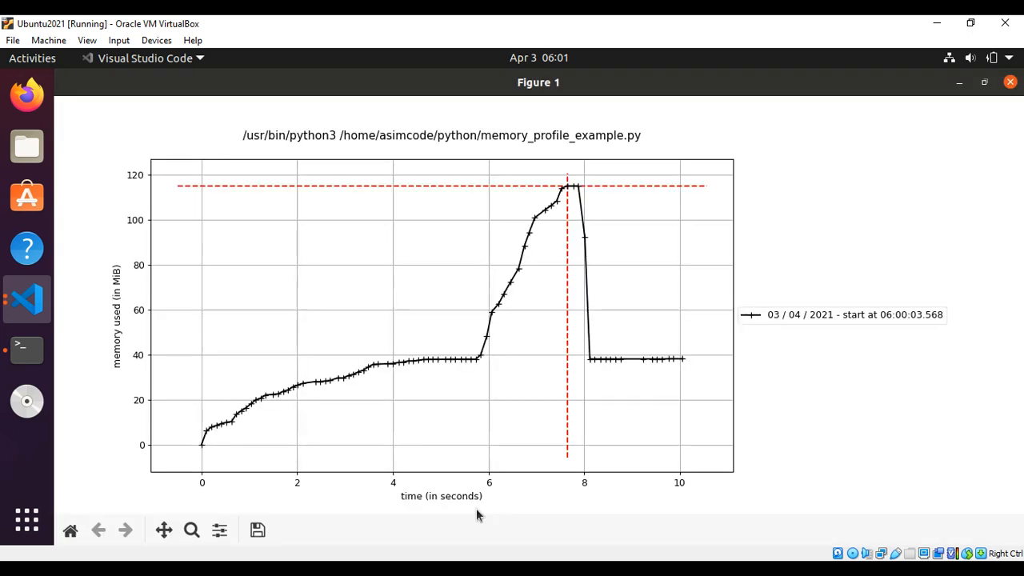
mouse_move(604, 457)
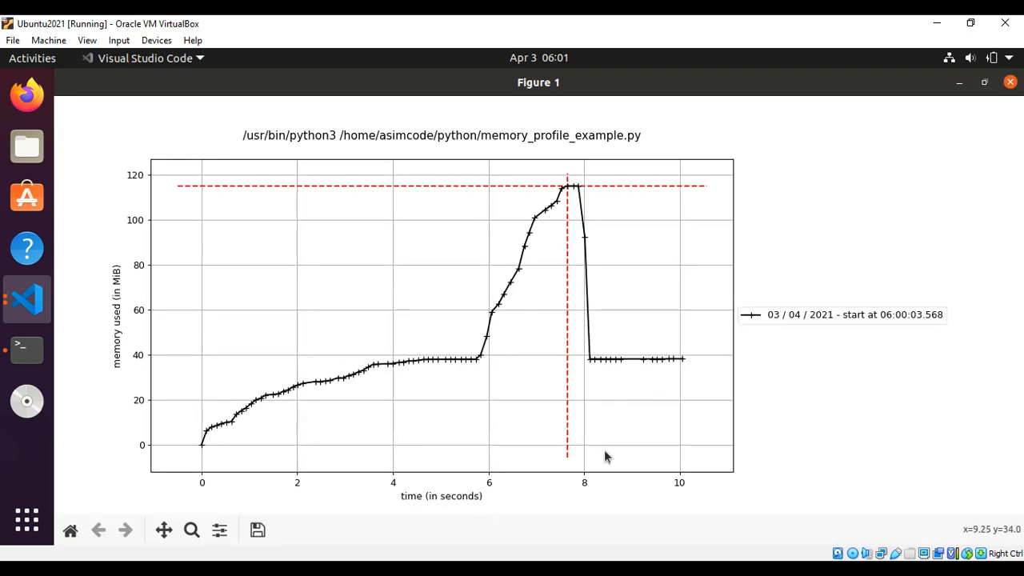
mouse_move(566, 390)
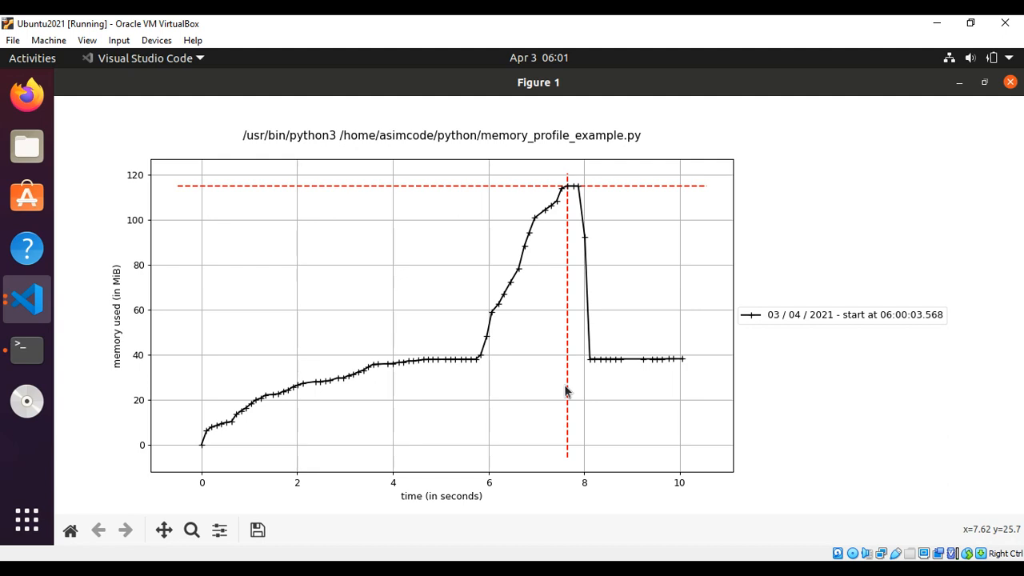
mouse_move(563, 391)
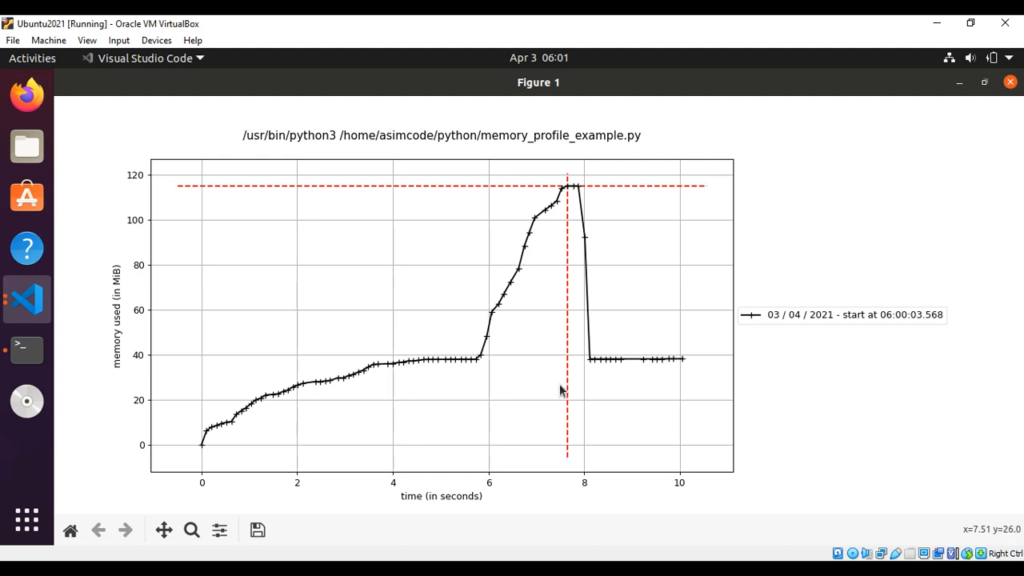
mouse_move(414, 554)
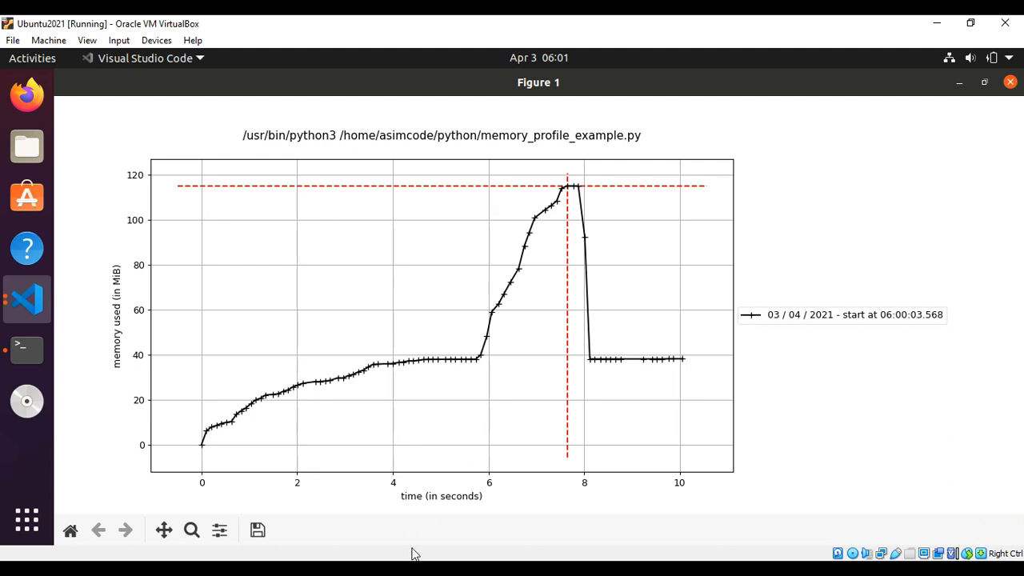